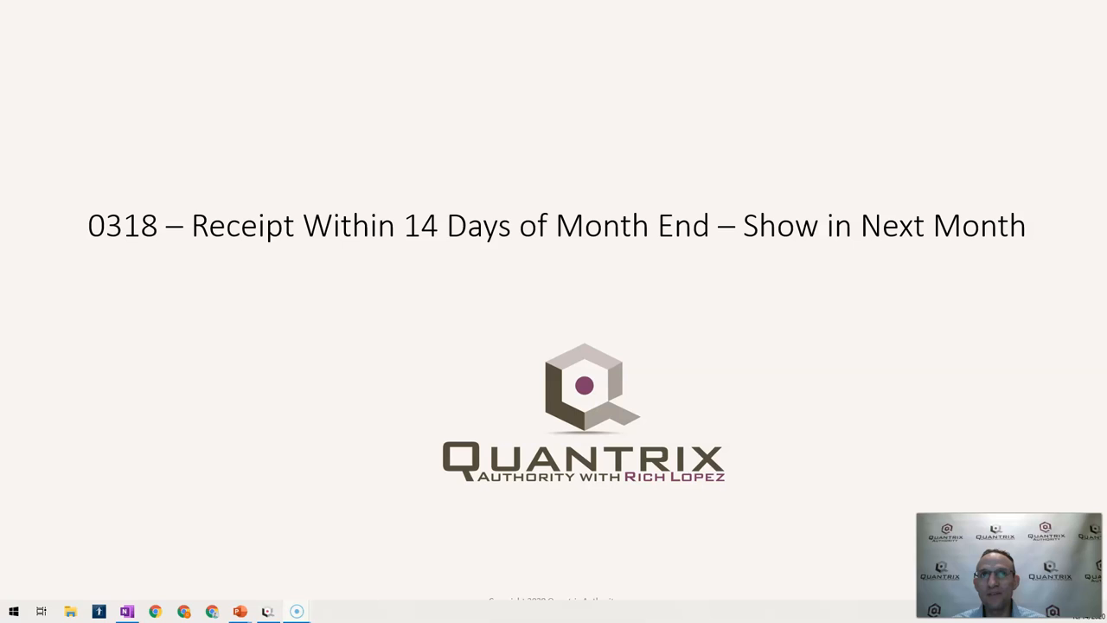
mouse_move(41, 584)
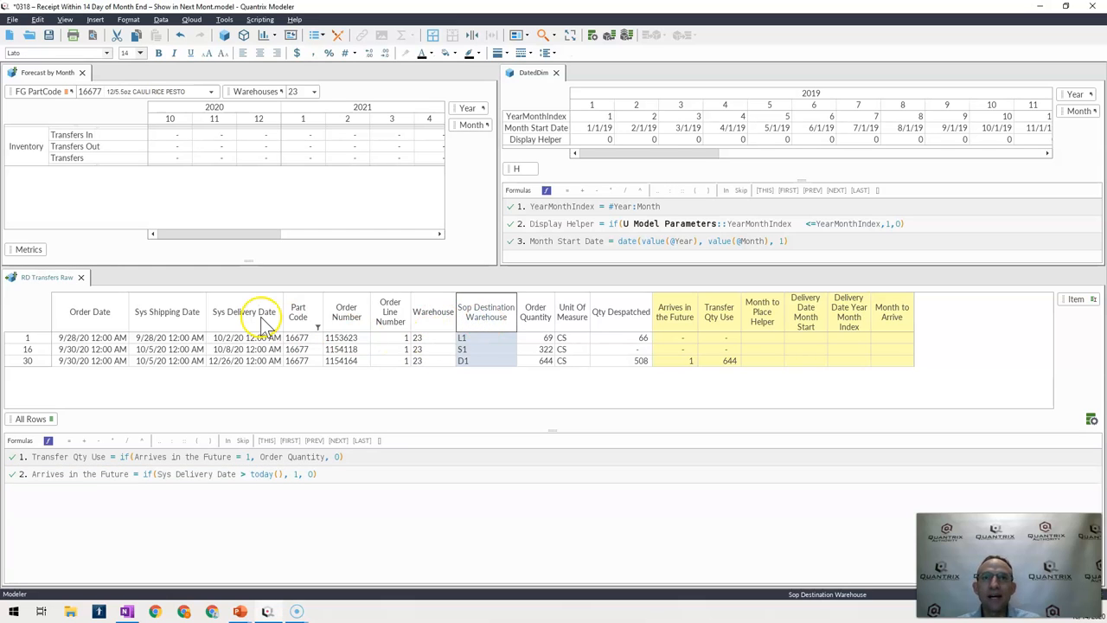
left_click(244, 312)
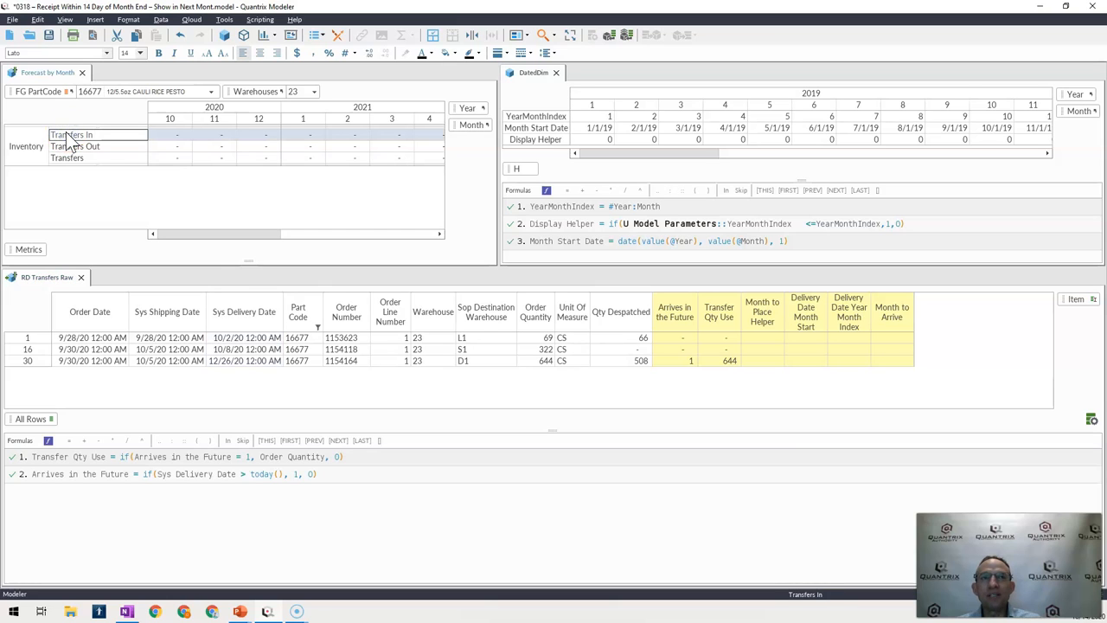
left_click(486, 311)
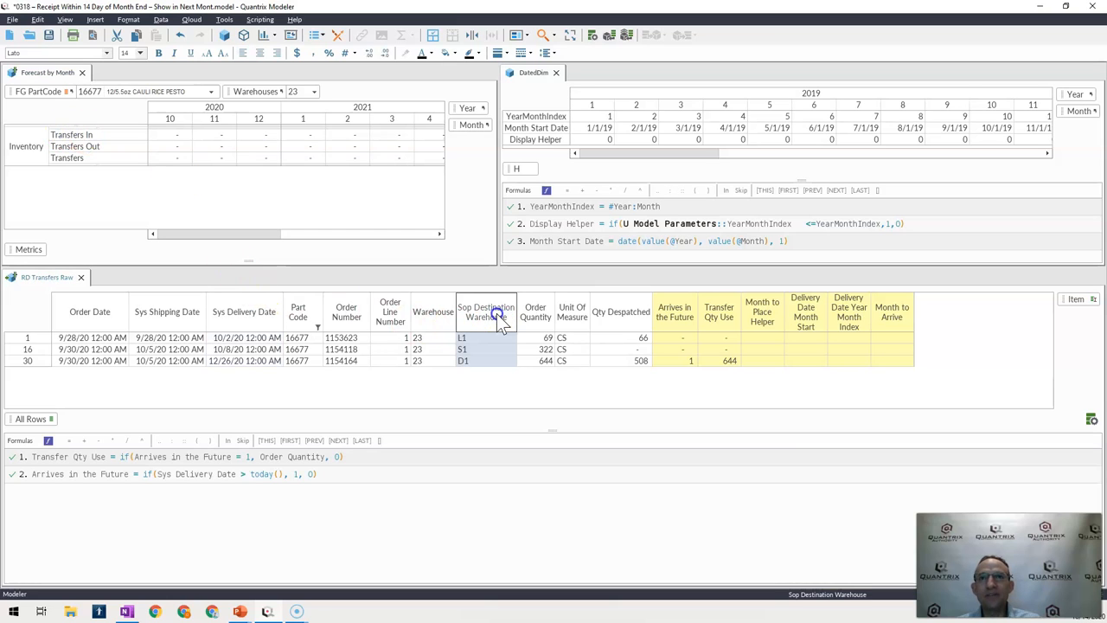
mouse_move(142, 165)
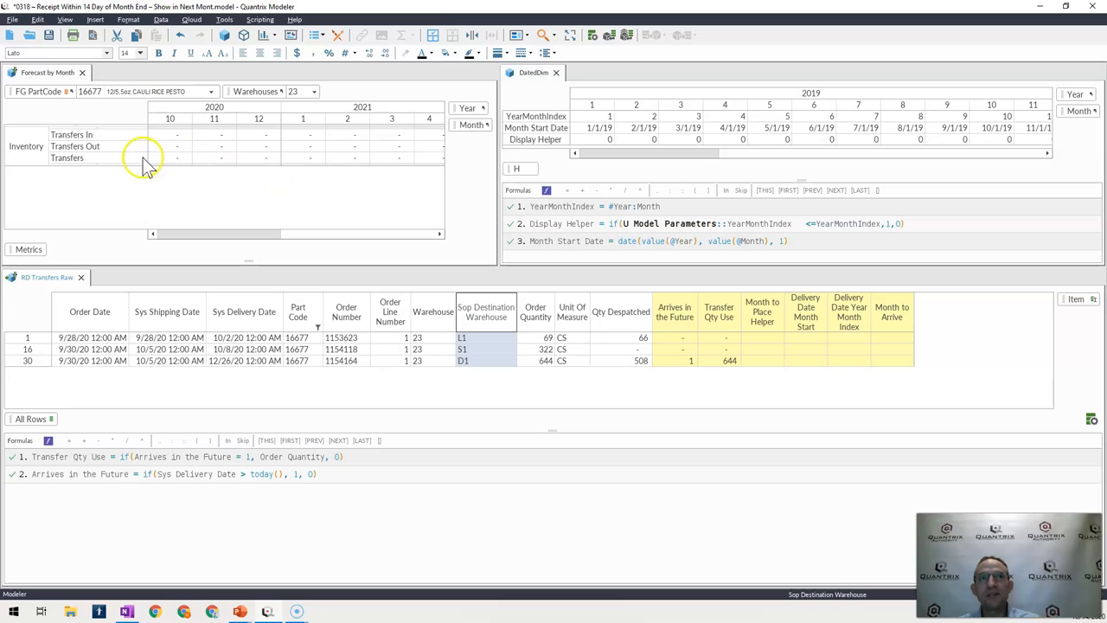
left_click(76, 146)
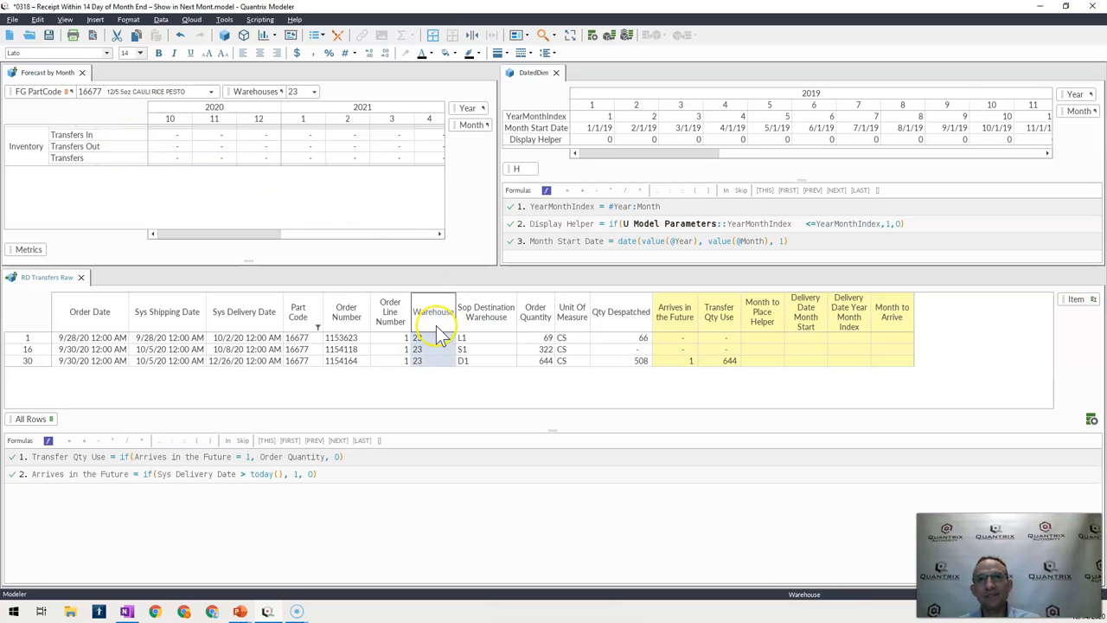
mouse_move(436, 338)
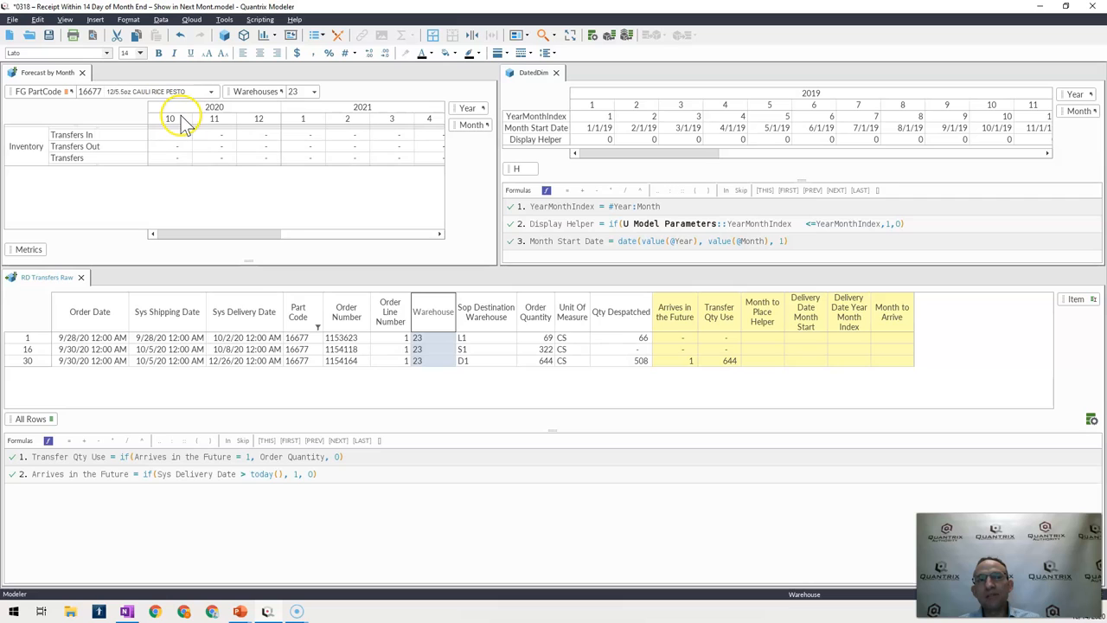
left_click(244, 311)
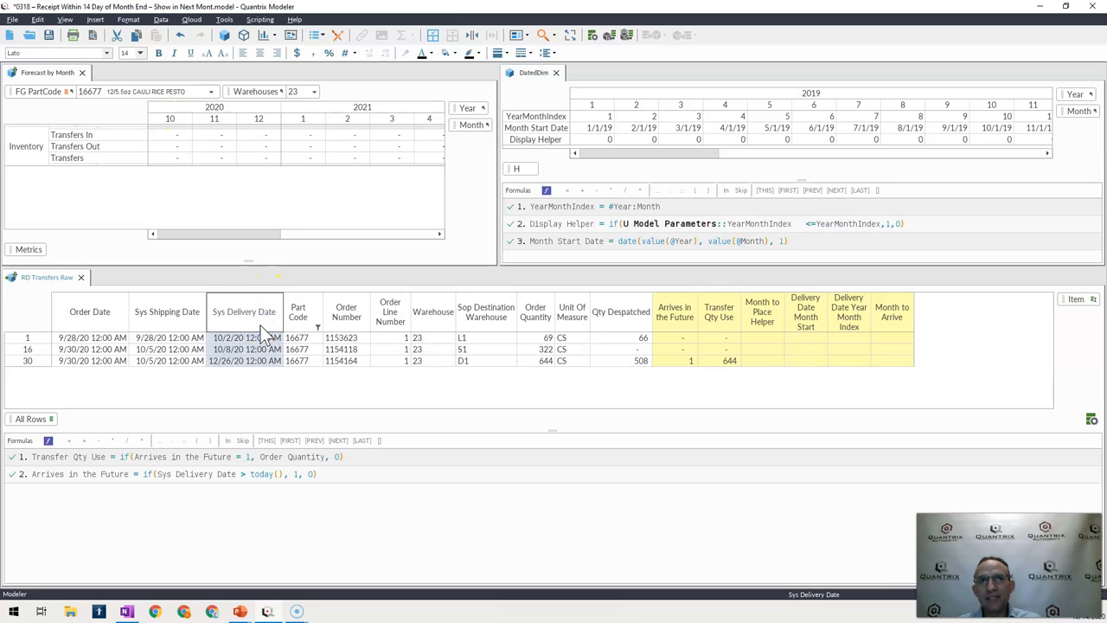
mouse_move(256, 372)
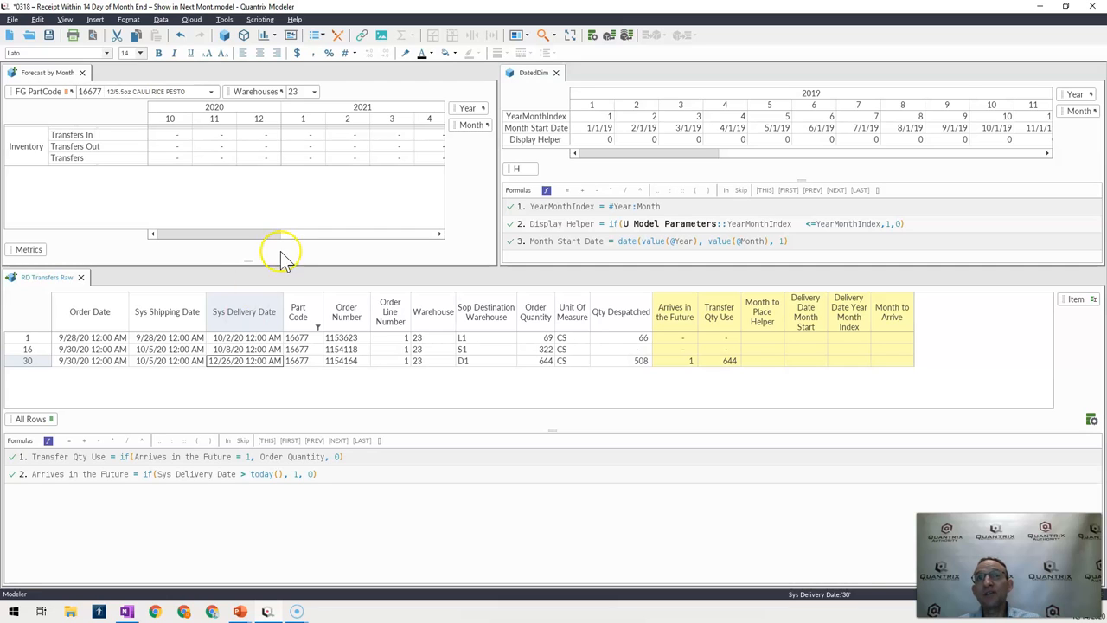
left_click(302, 158)
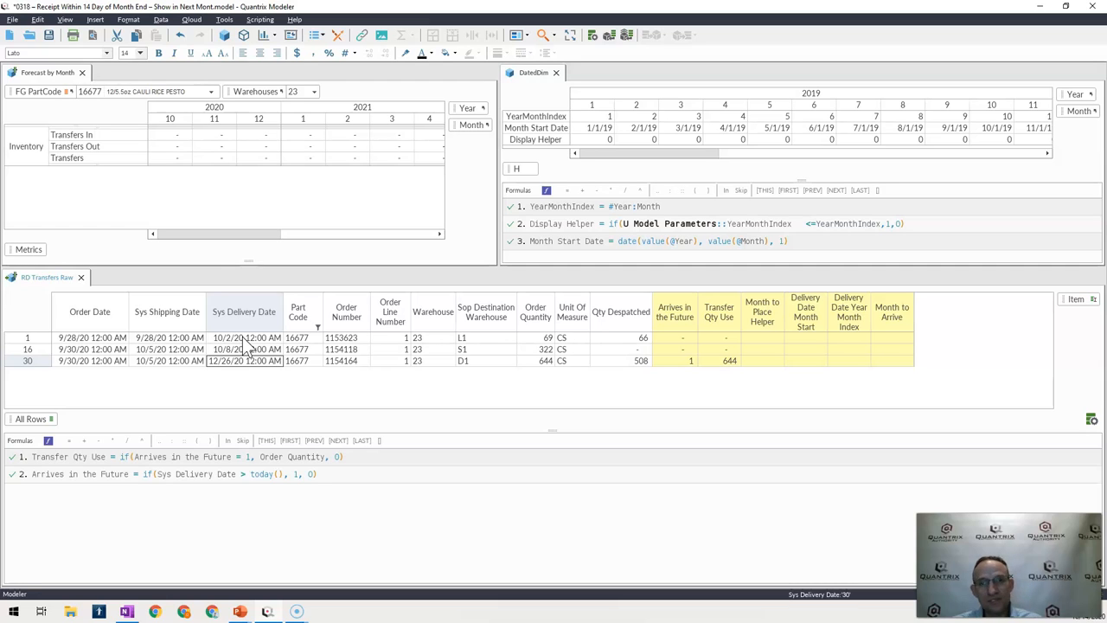
mouse_move(536, 312)
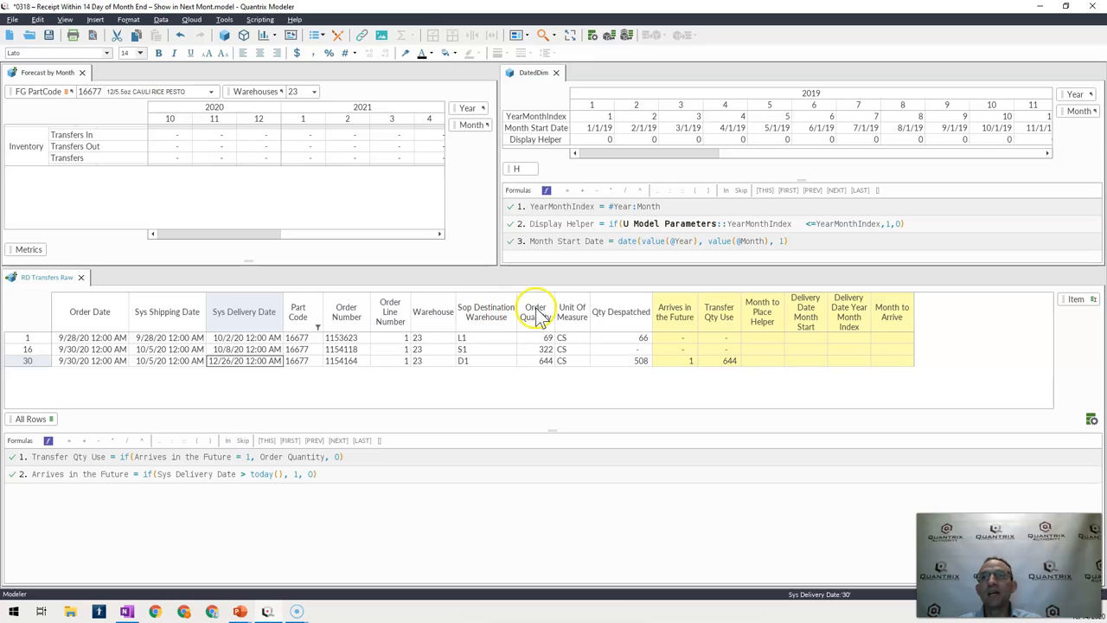
mouse_move(661, 384)
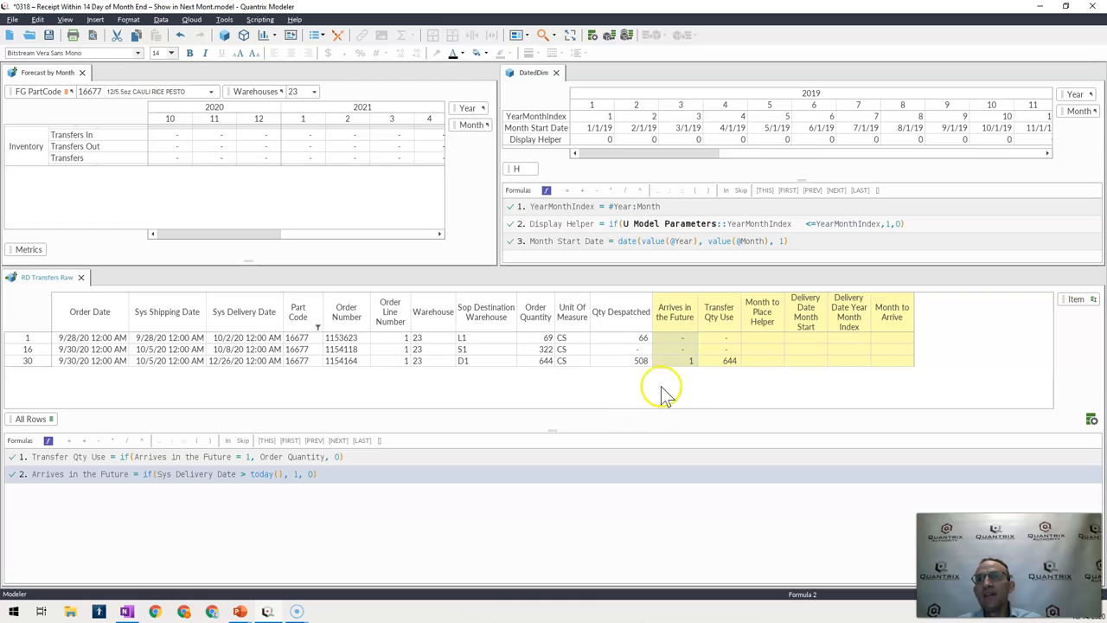
Move Arrives in the Future ahead of Transfer Qty Use, then select Month to Place Helper for formula 3.
left_click(730, 362)
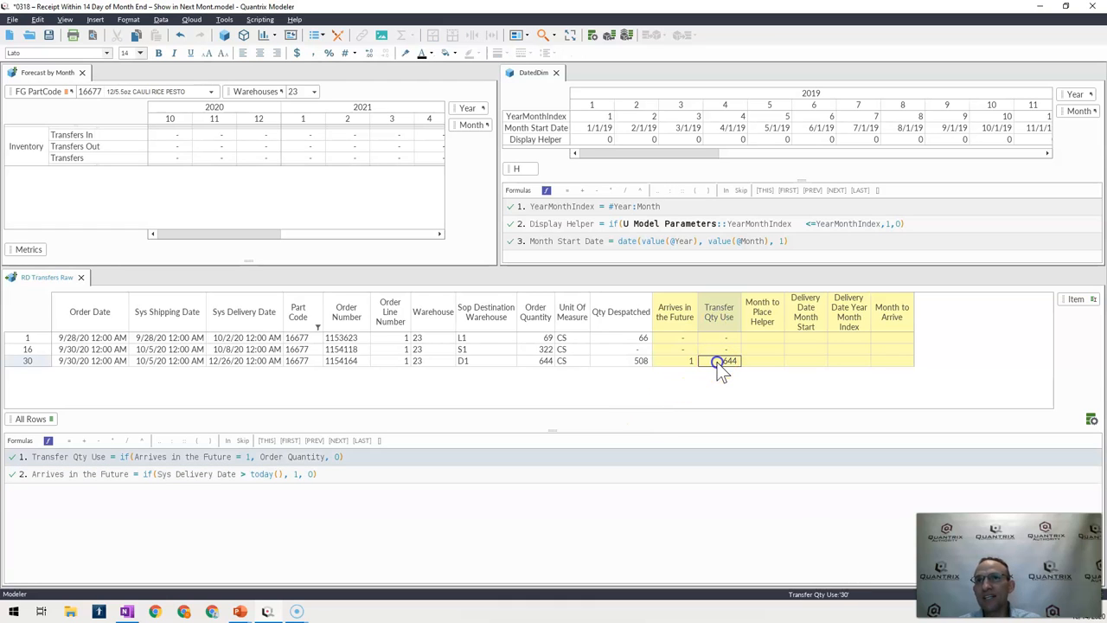
left_click(675, 361)
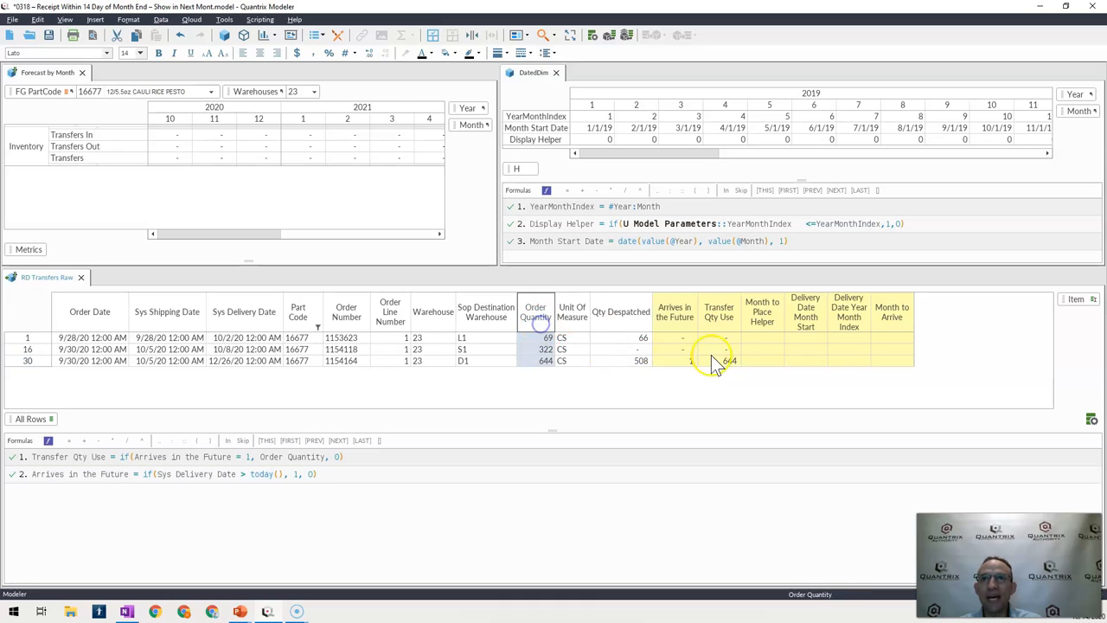
left_click(720, 361)
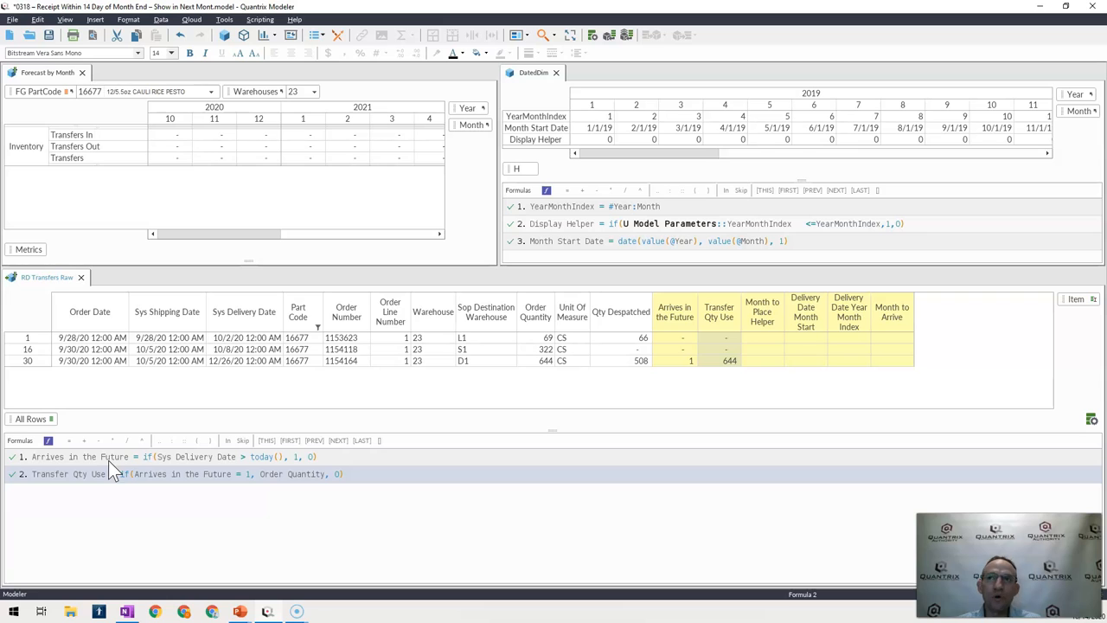
mouse_move(764, 327)
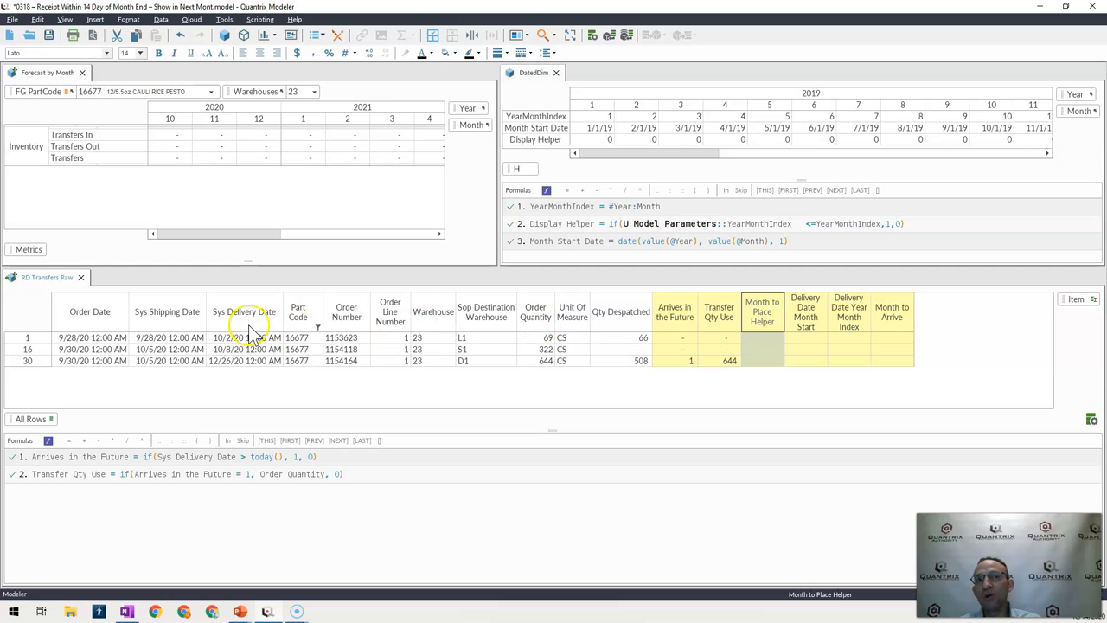
left_click(242, 362)
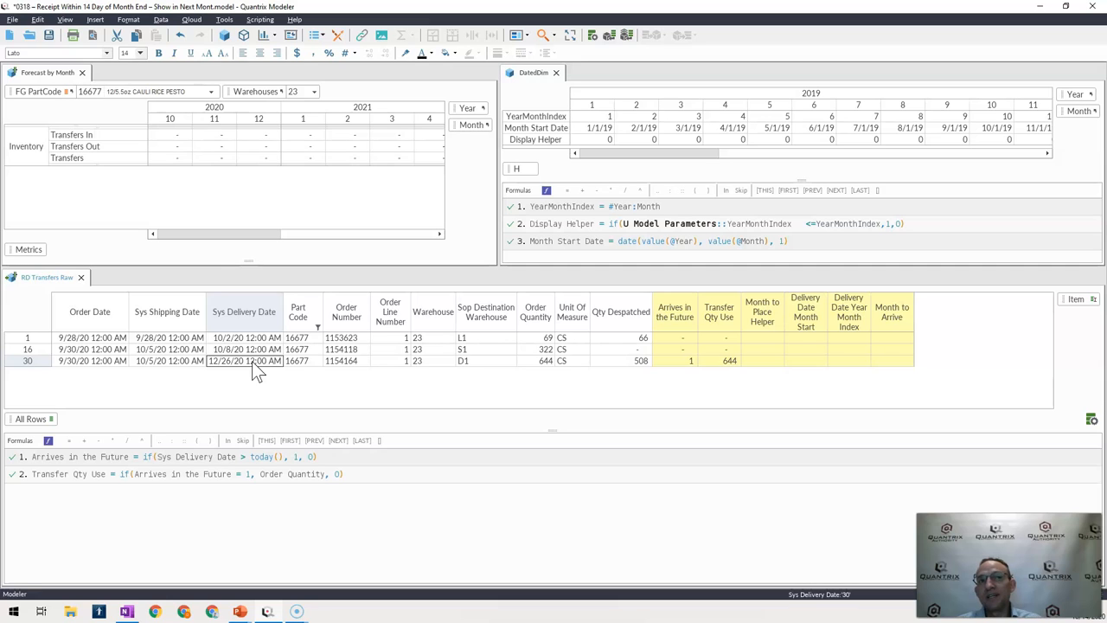
mouse_move(249, 372)
type("Month to Place Helper =")
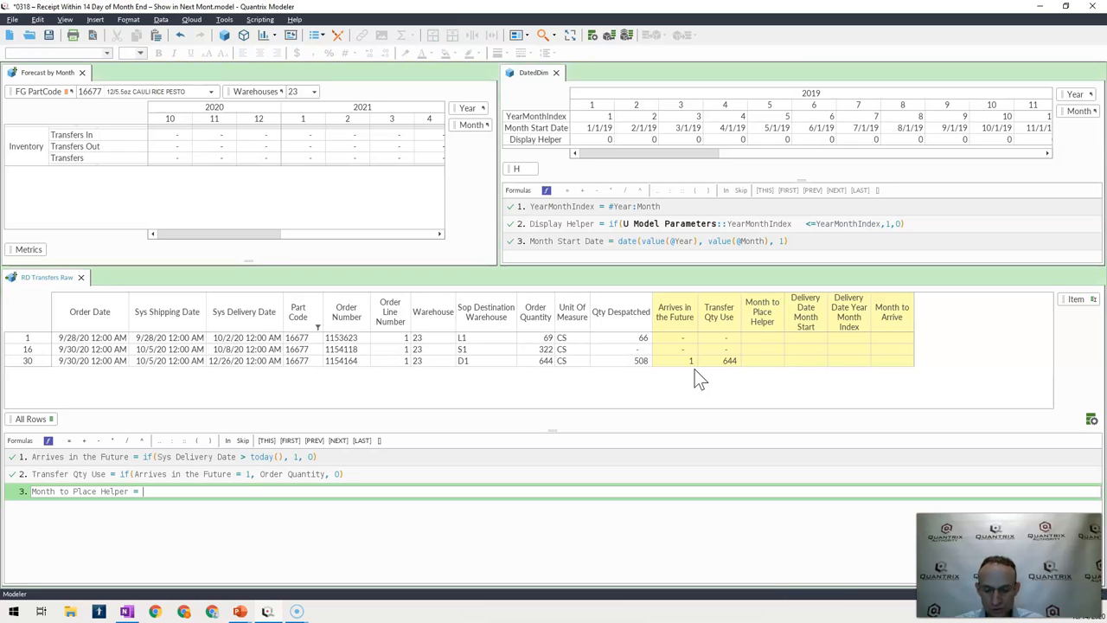
Enter Month to Place Helper = eomonth(Sys Delivery Date, 0) as the third formula.
type("co")
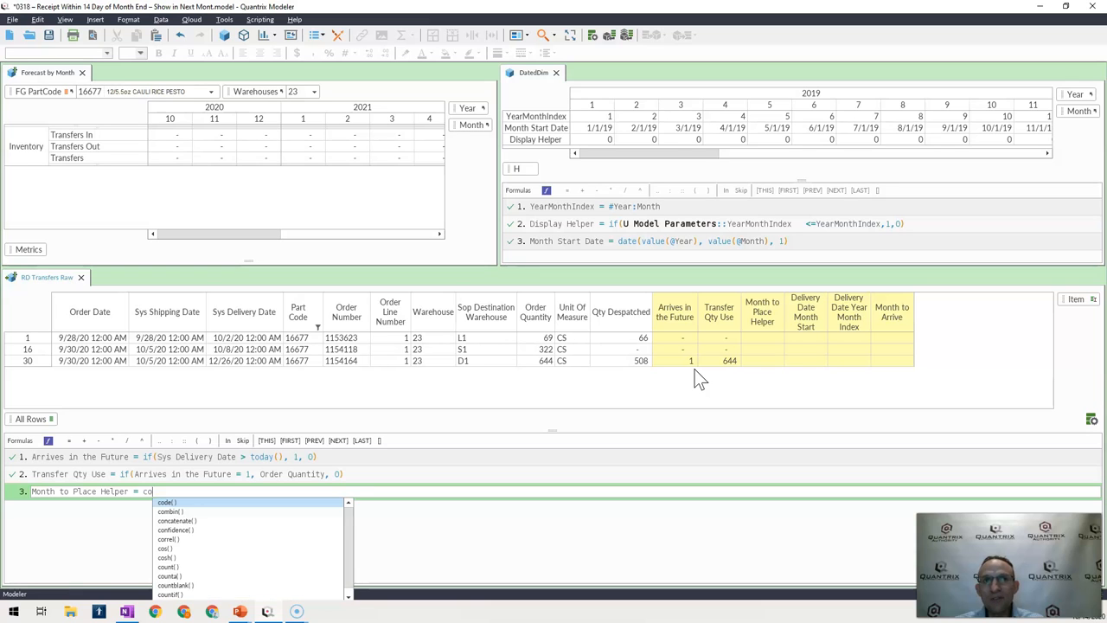
type("eomonth(")
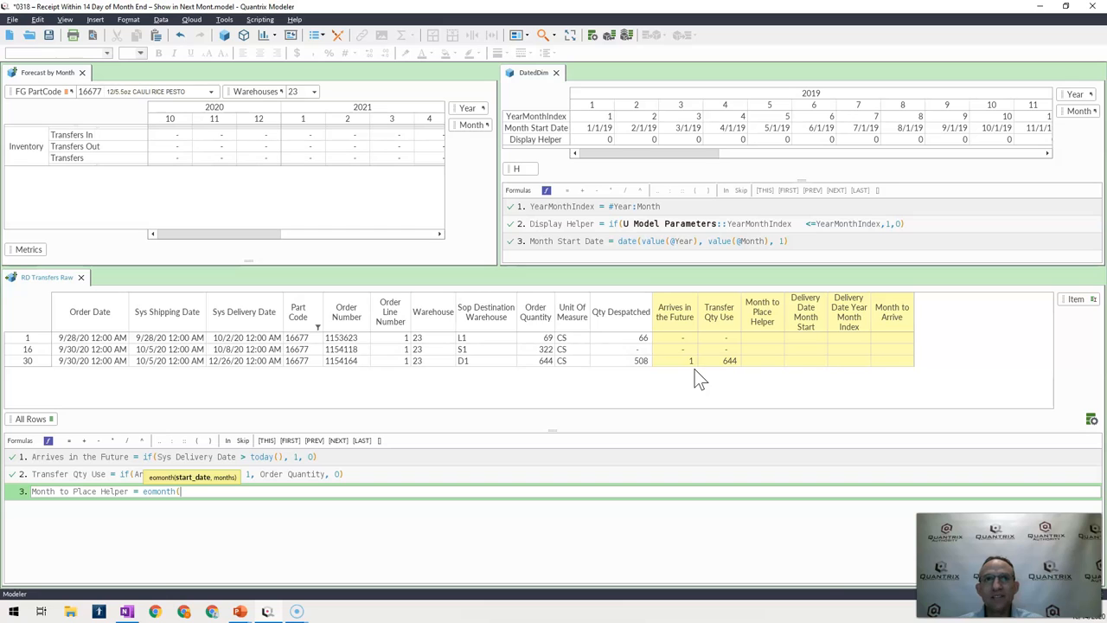
left_click(246, 311)
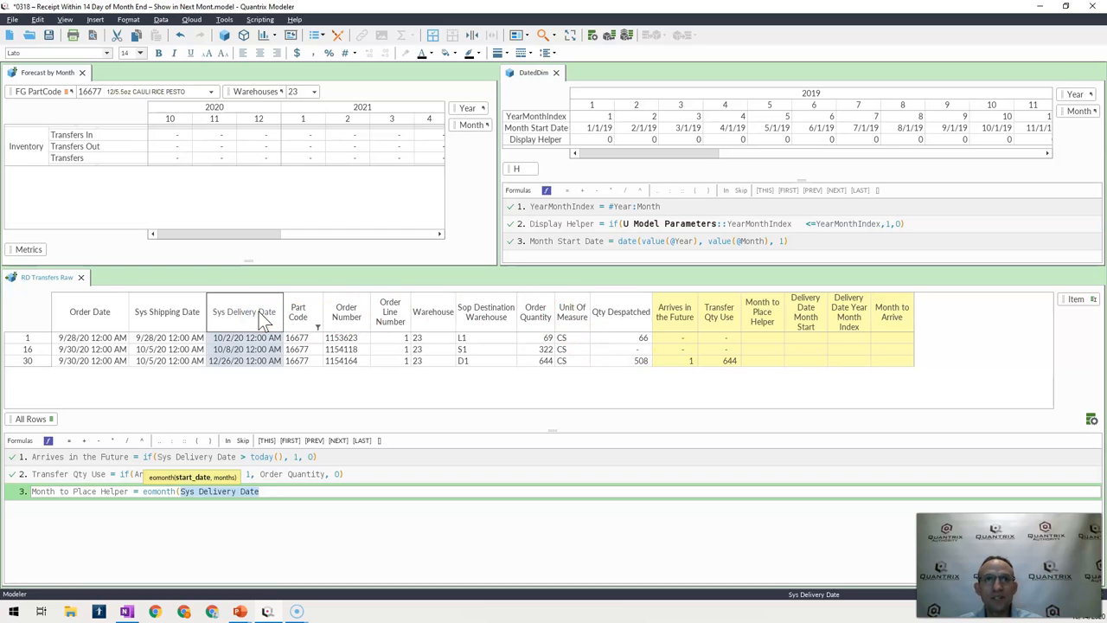
type(",")
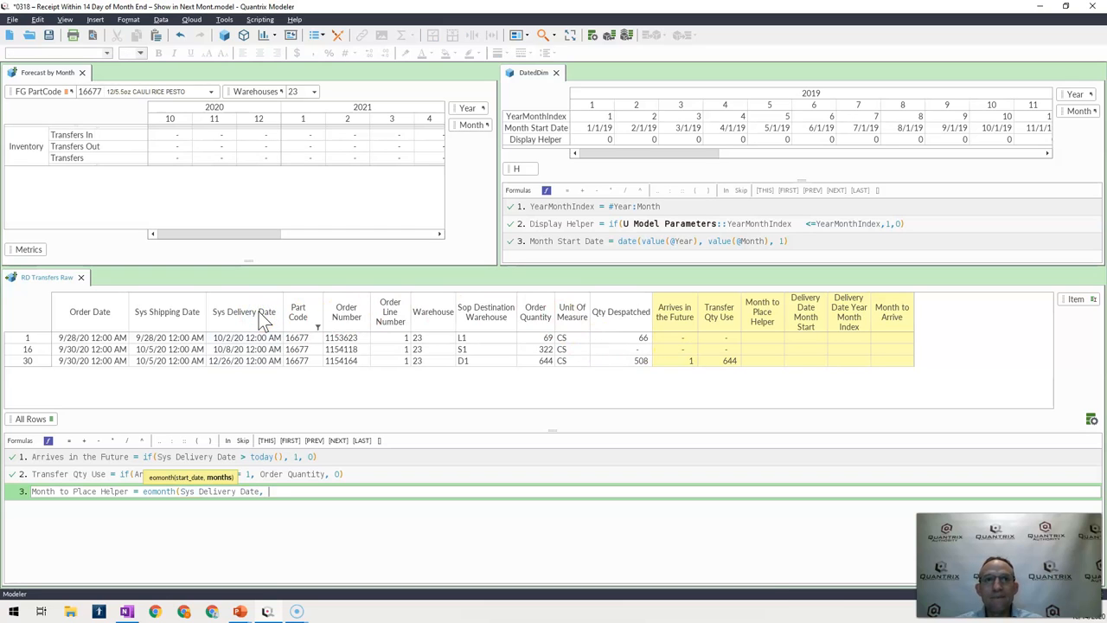
type("0)")
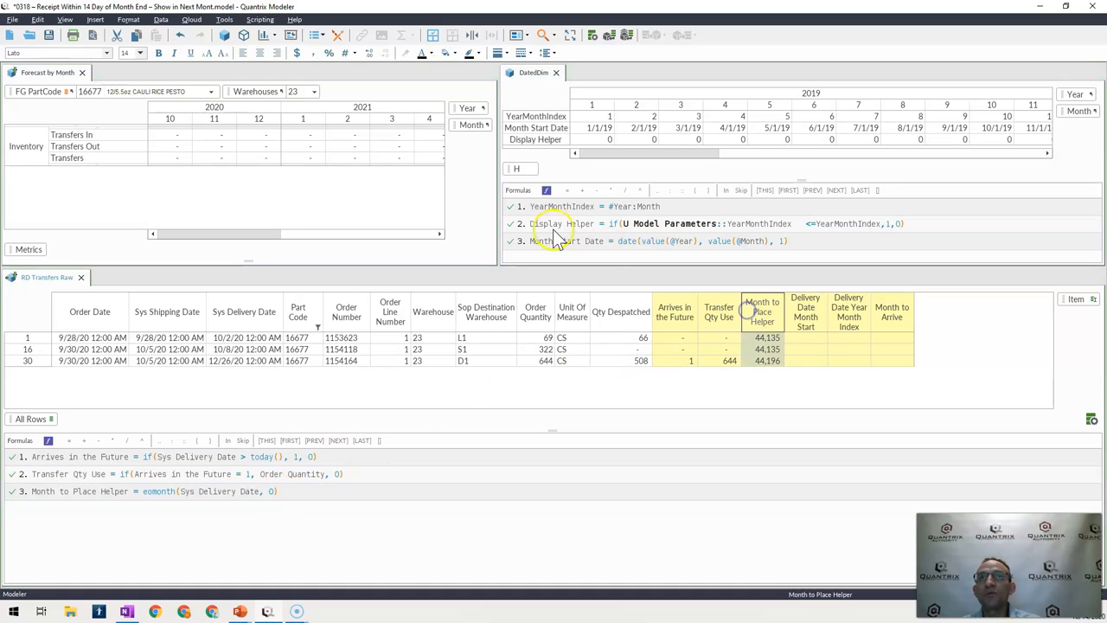
mouse_move(363, 55)
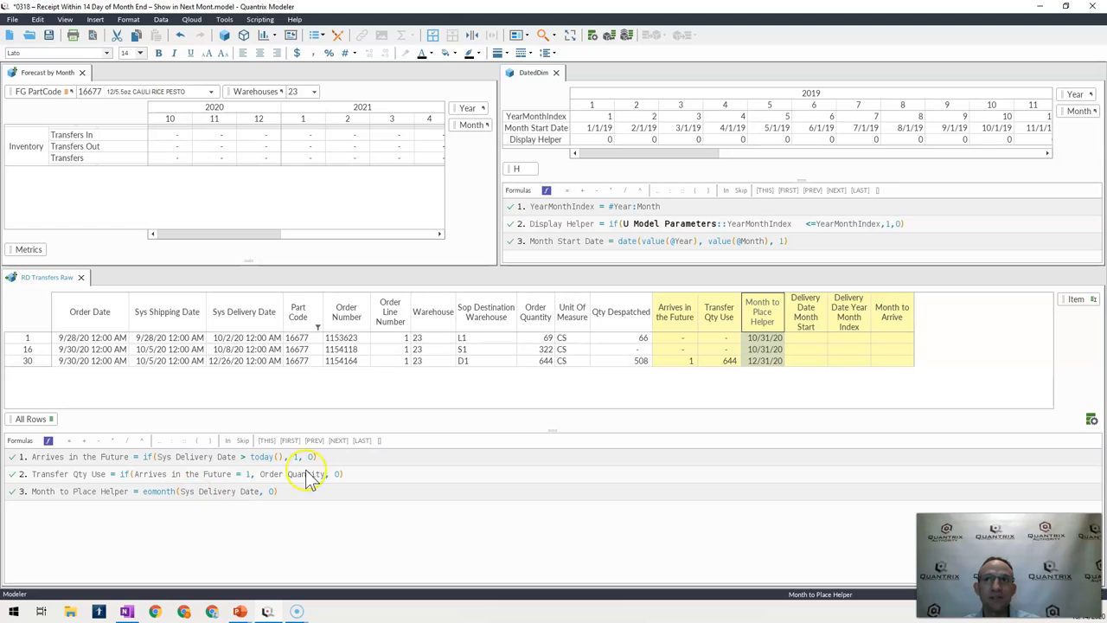
mouse_move(778, 367)
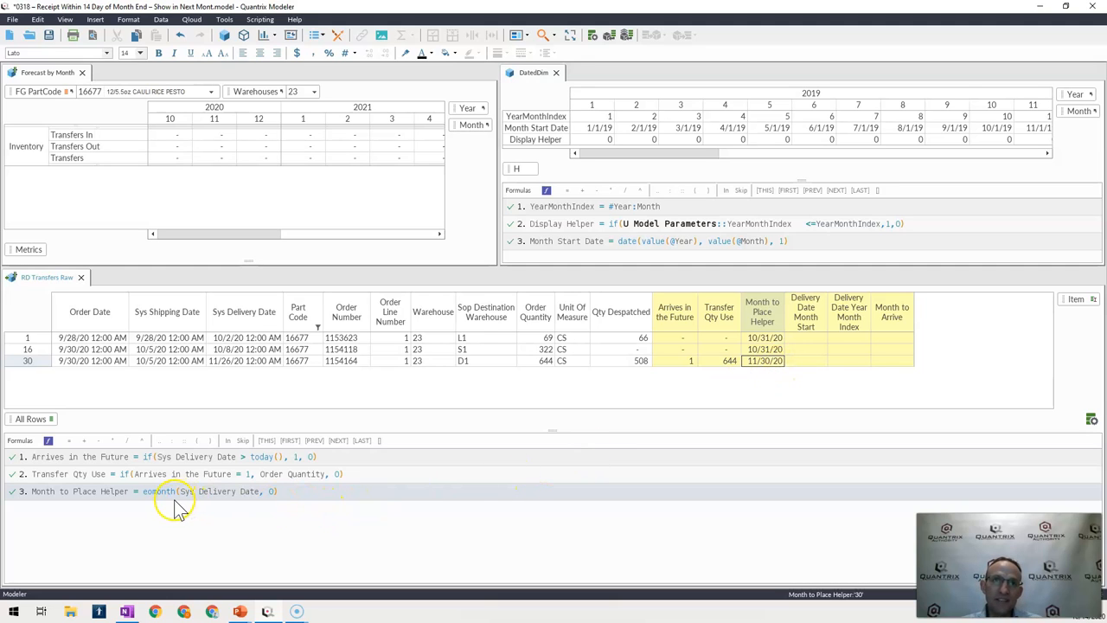
mouse_move(166, 503)
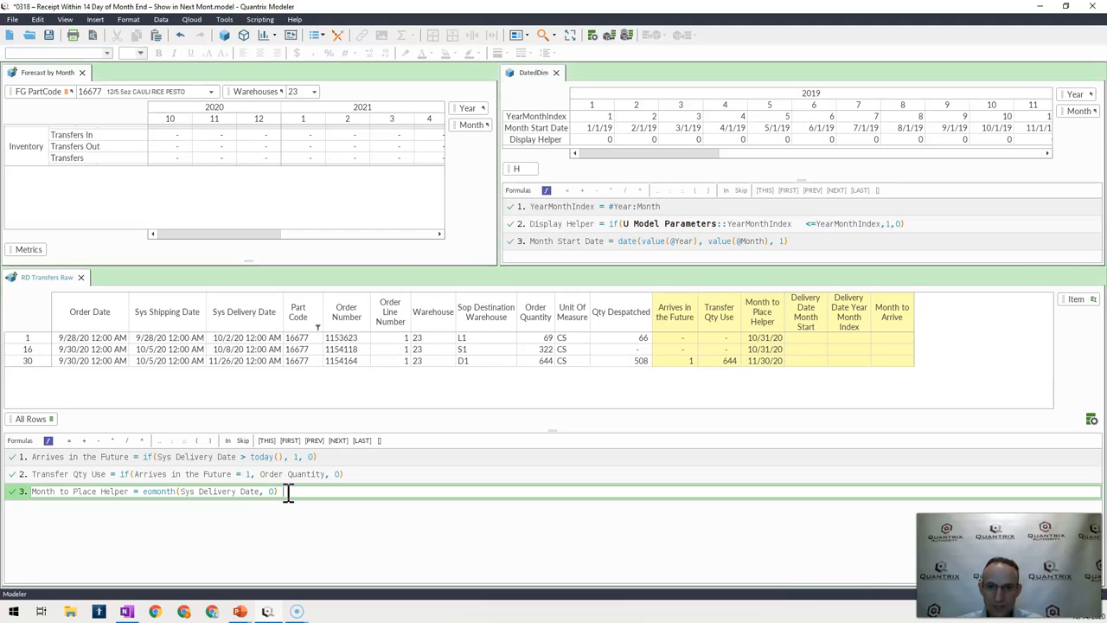
Extend formula 3 to (eomonth(Sys Delivery Date, 0) - Sys Delivery Date) < 14 and check row 30 returns 1.
type("- Sys Delivery Date)")
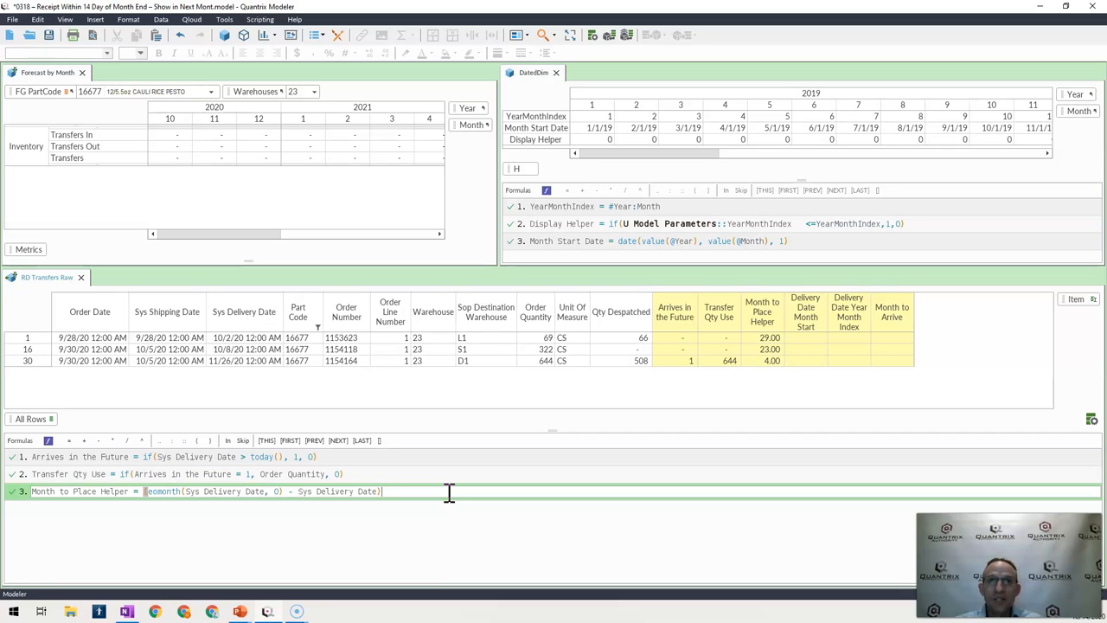
type("<")
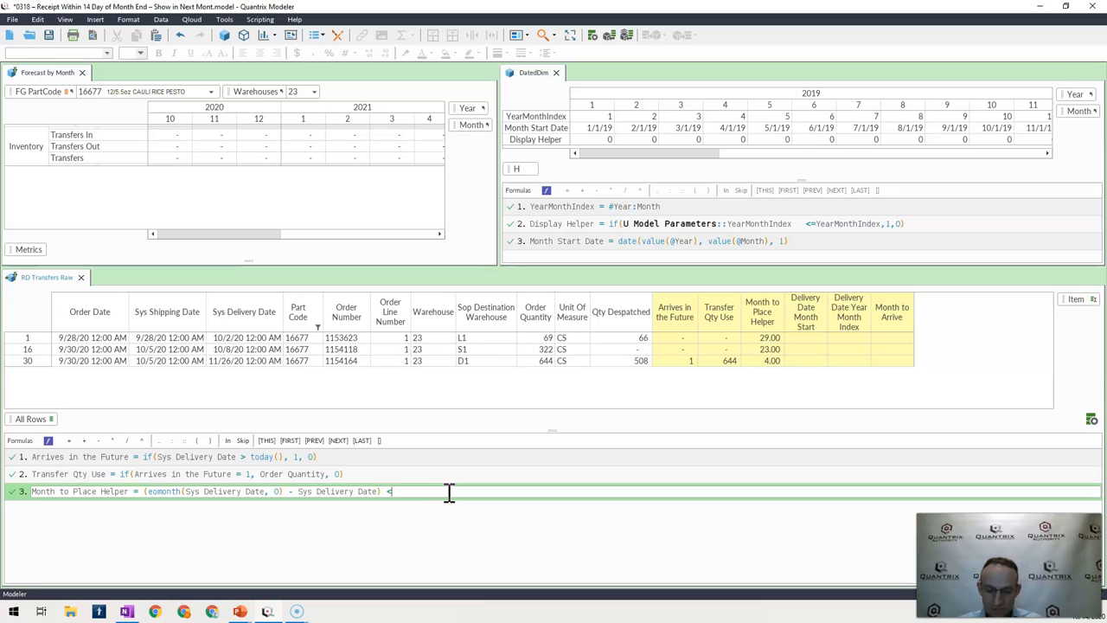
type("4")
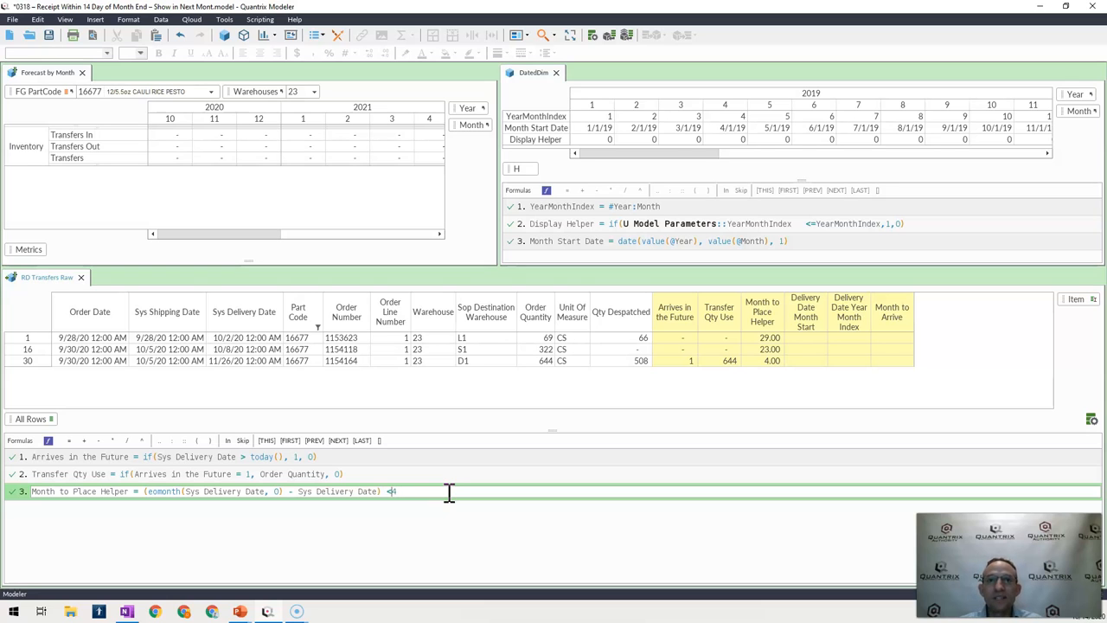
type("1")
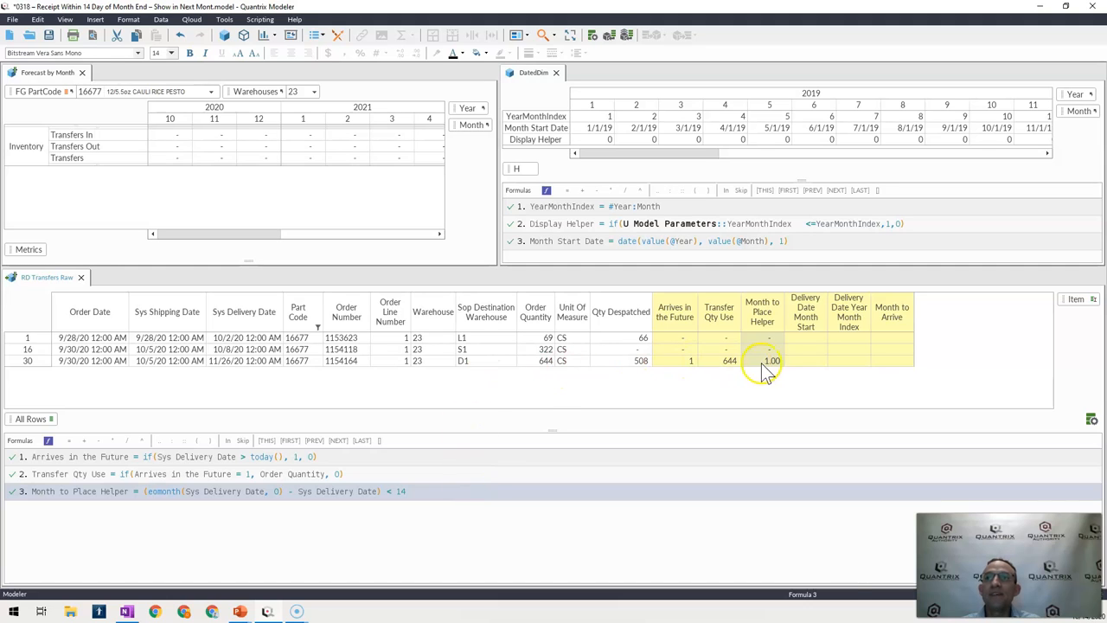
left_click(761, 362)
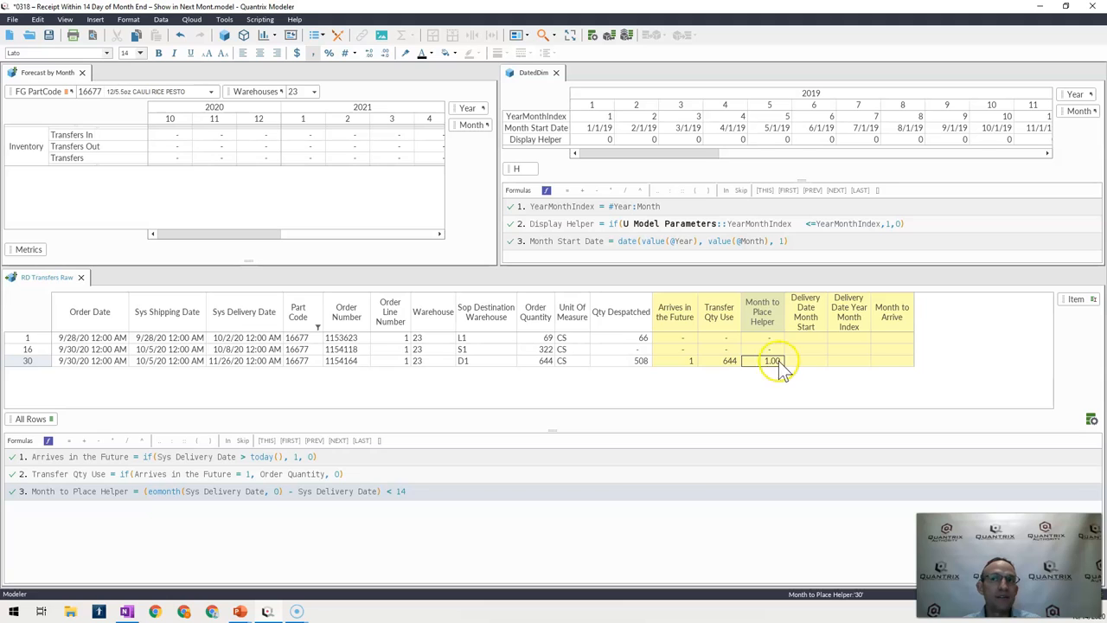
left_click(244, 362)
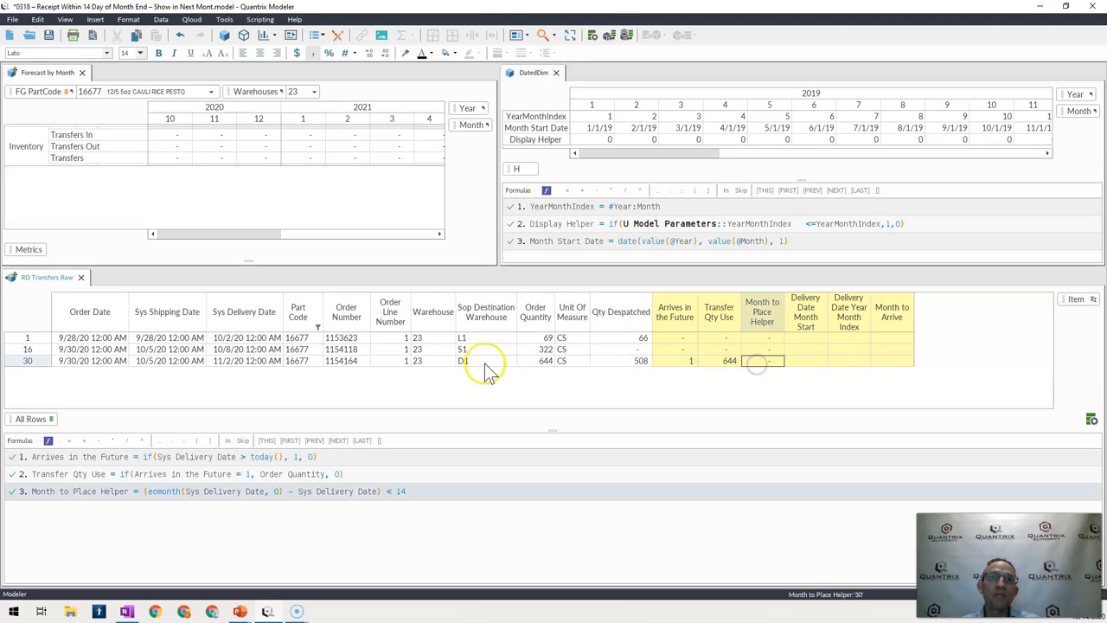
mouse_move(251, 362)
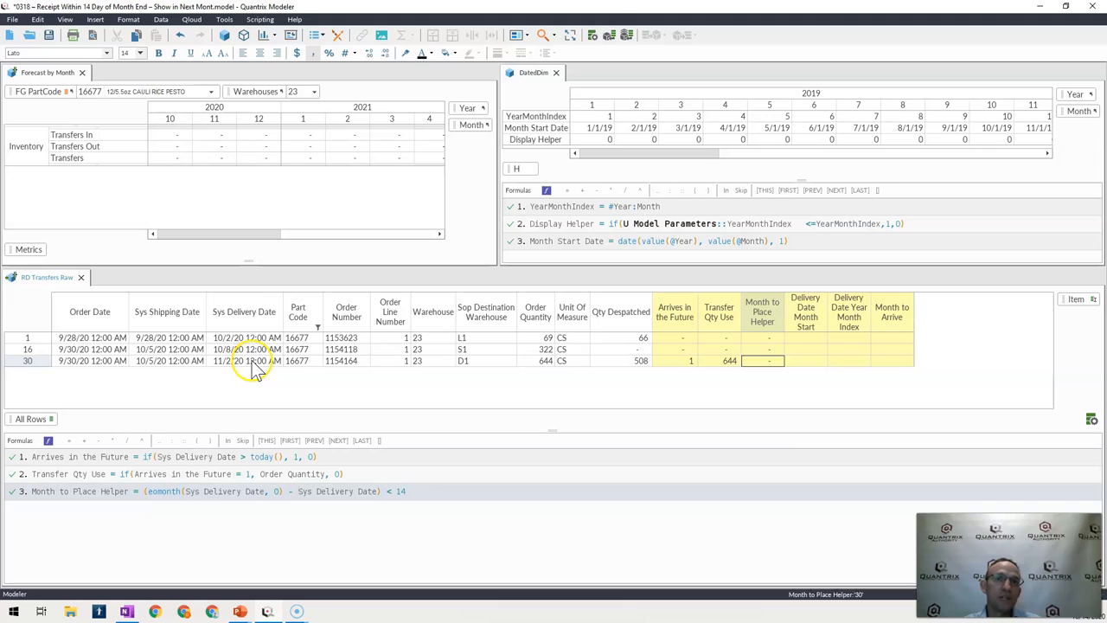
left_click(246, 362)
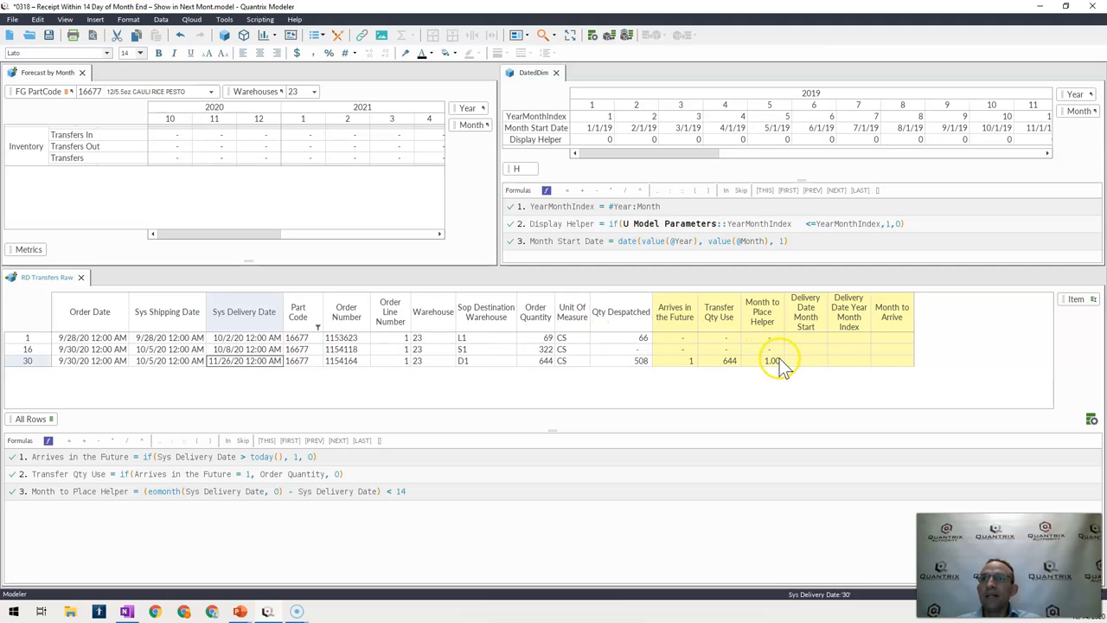
left_click(768, 362)
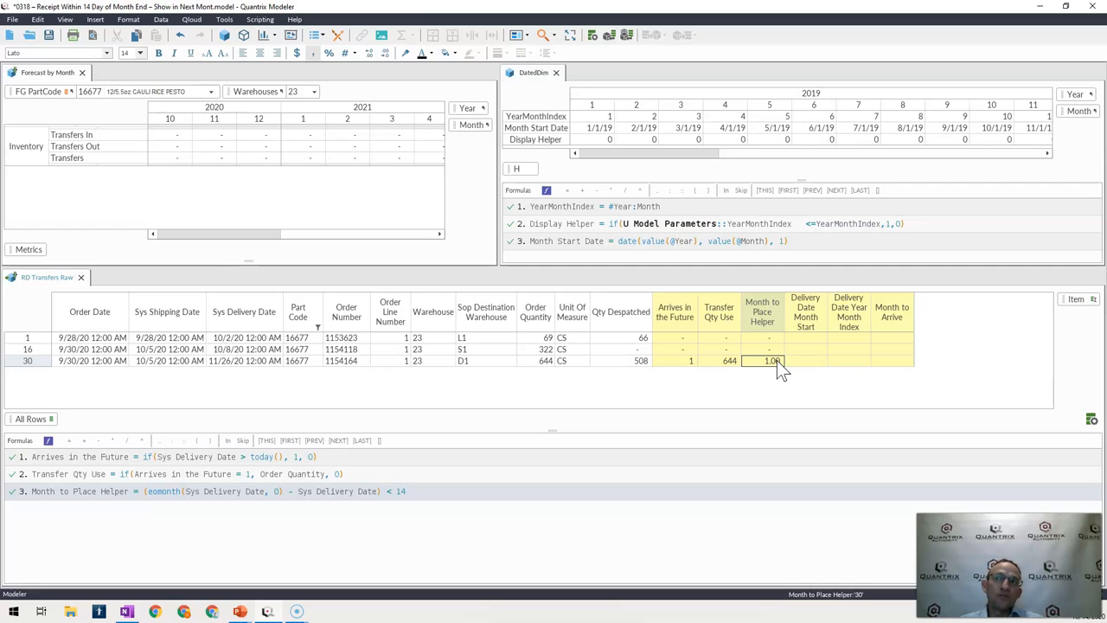
mouse_move(816, 332)
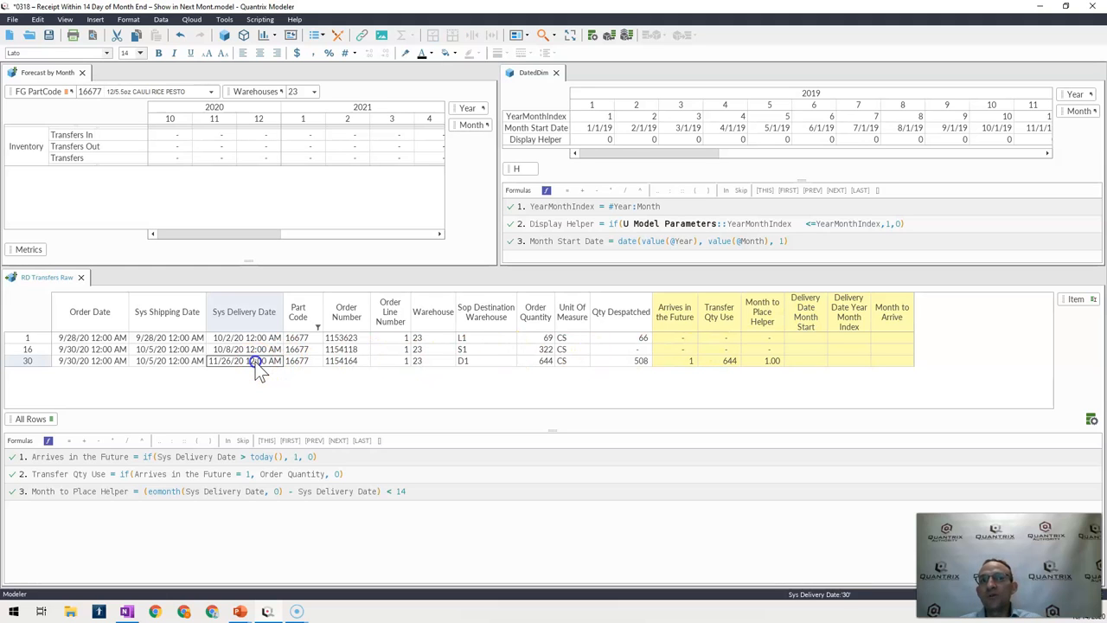
left_click(246, 337)
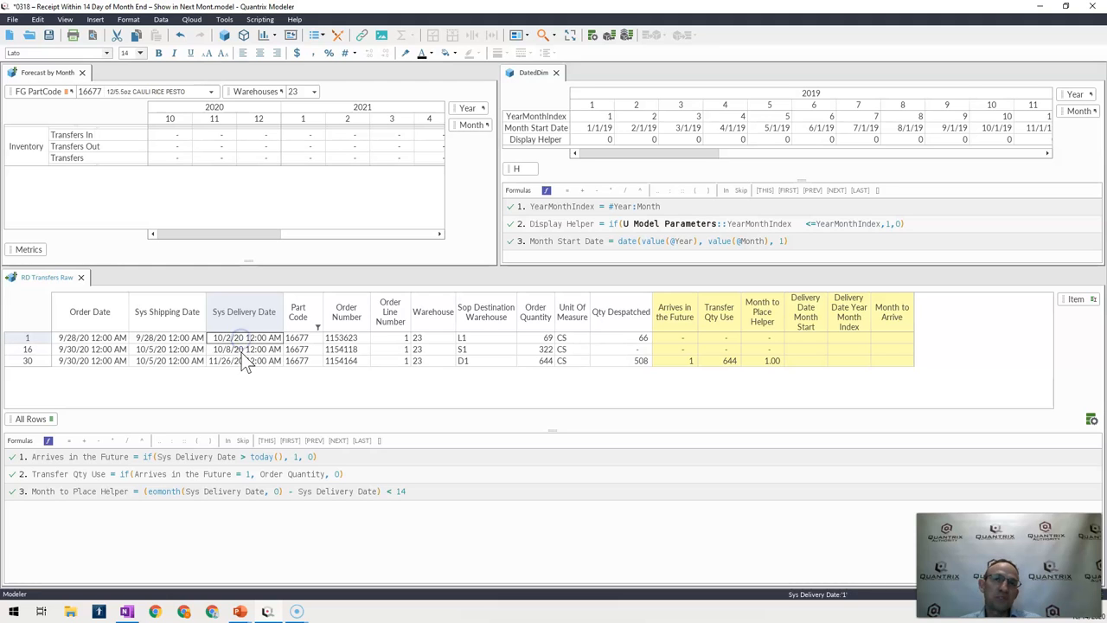
left_click(246, 360)
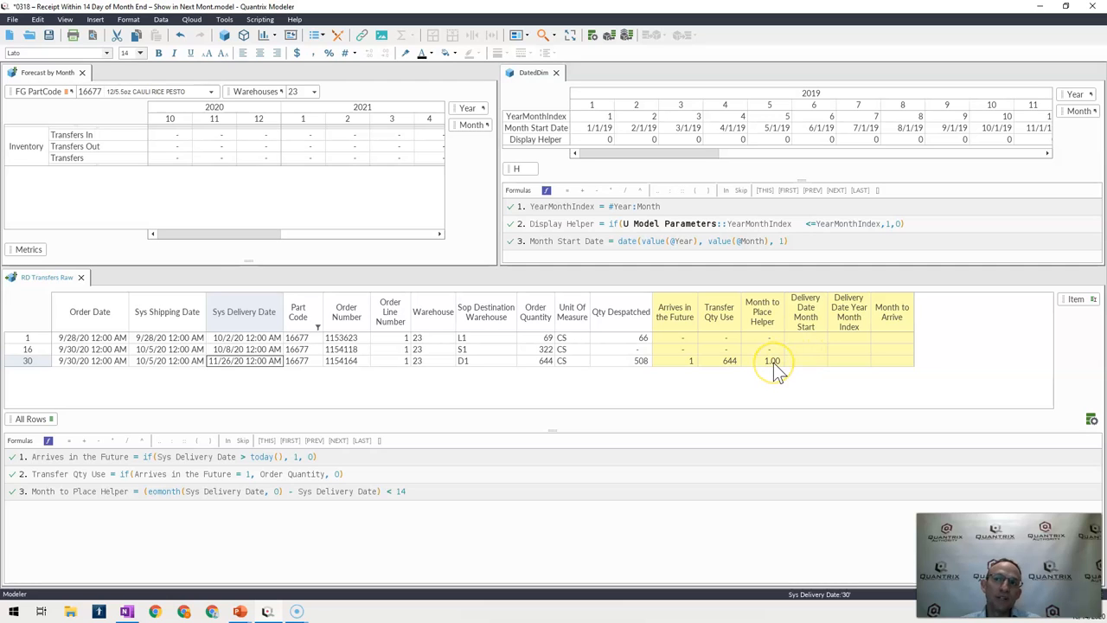
left_click(768, 362)
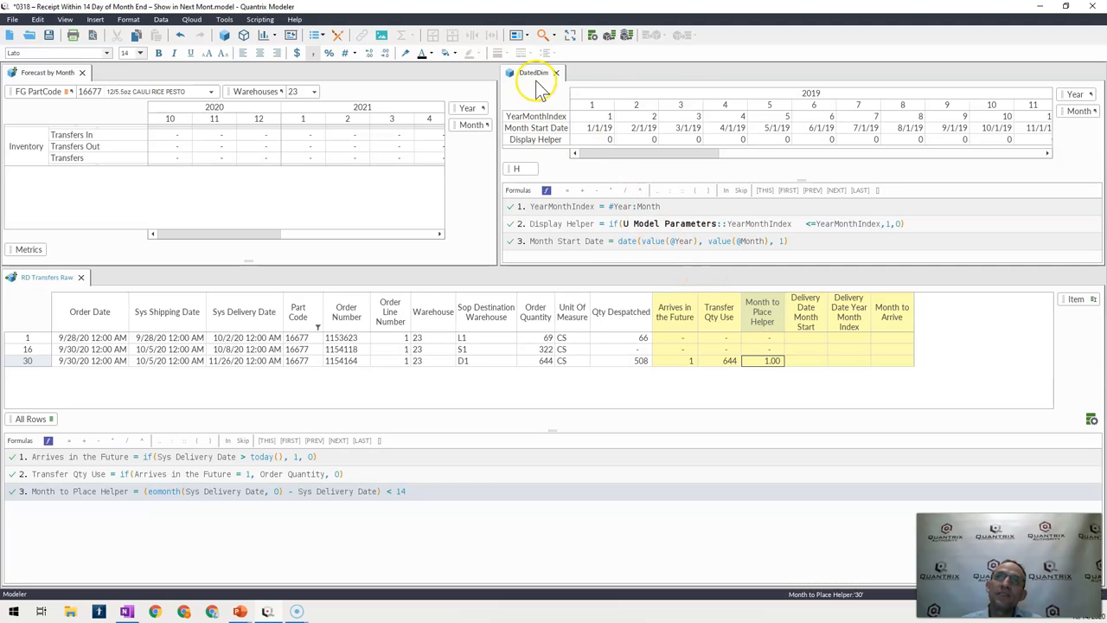
mouse_move(695, 114)
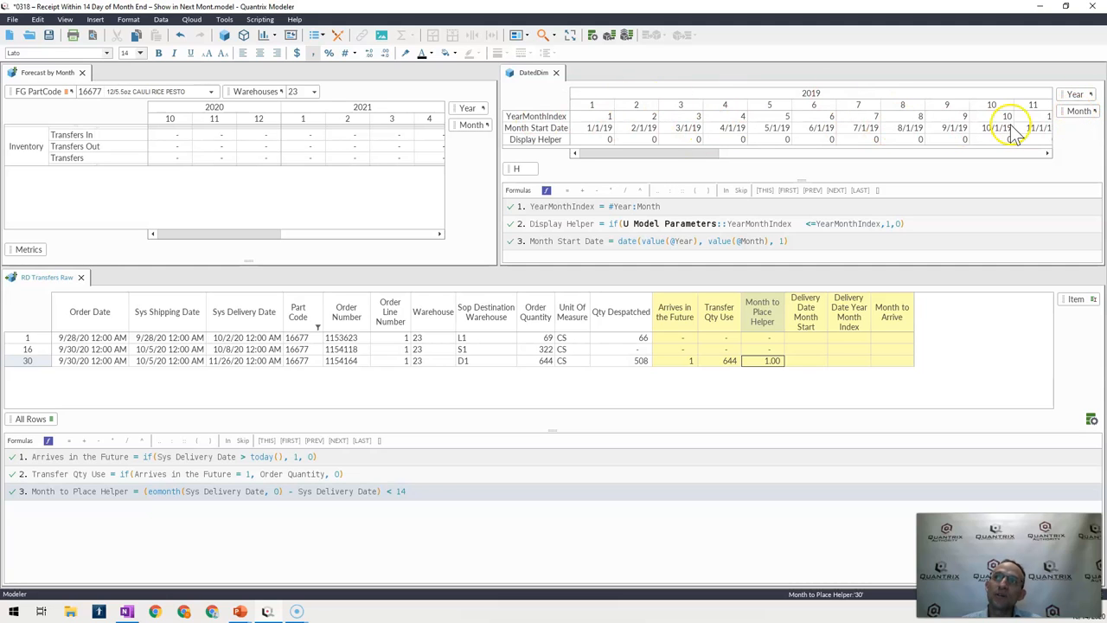
mouse_move(562, 128)
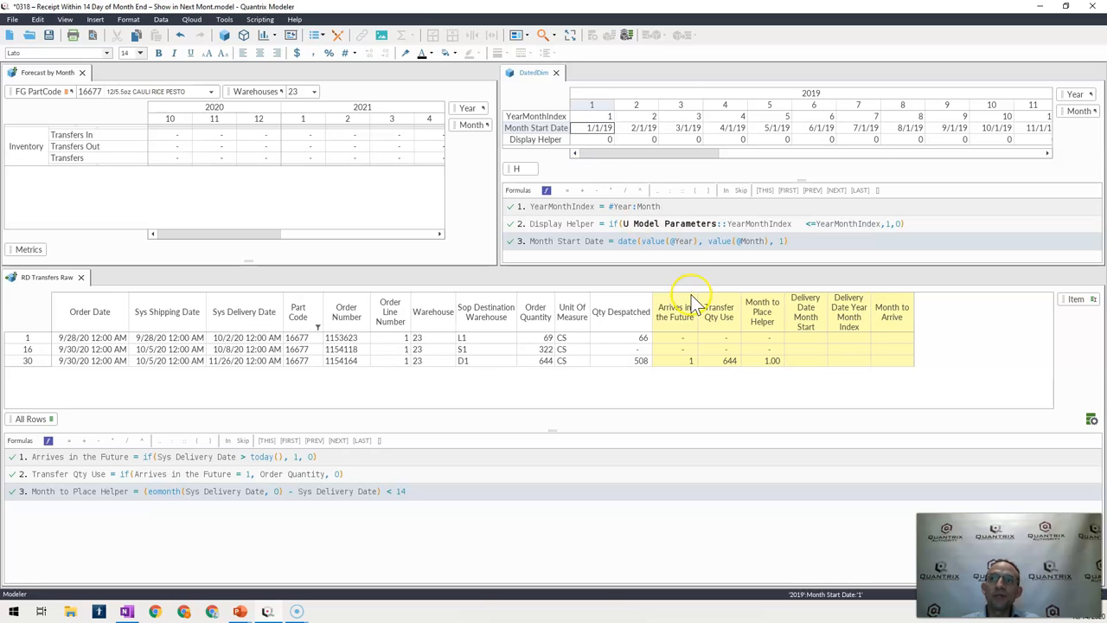
mouse_move(810, 329)
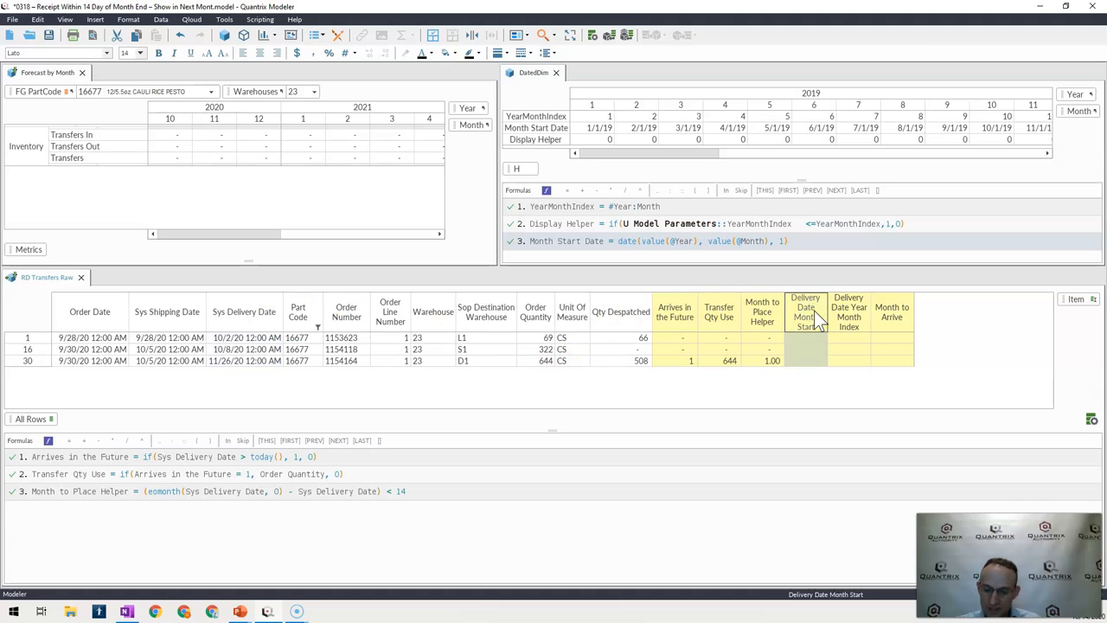
Enter Delivery Date Month Start = if(Arrives in the Future =0, "", eomonth(Sys Delivery Date,-1)+1).
left_click(806, 311)
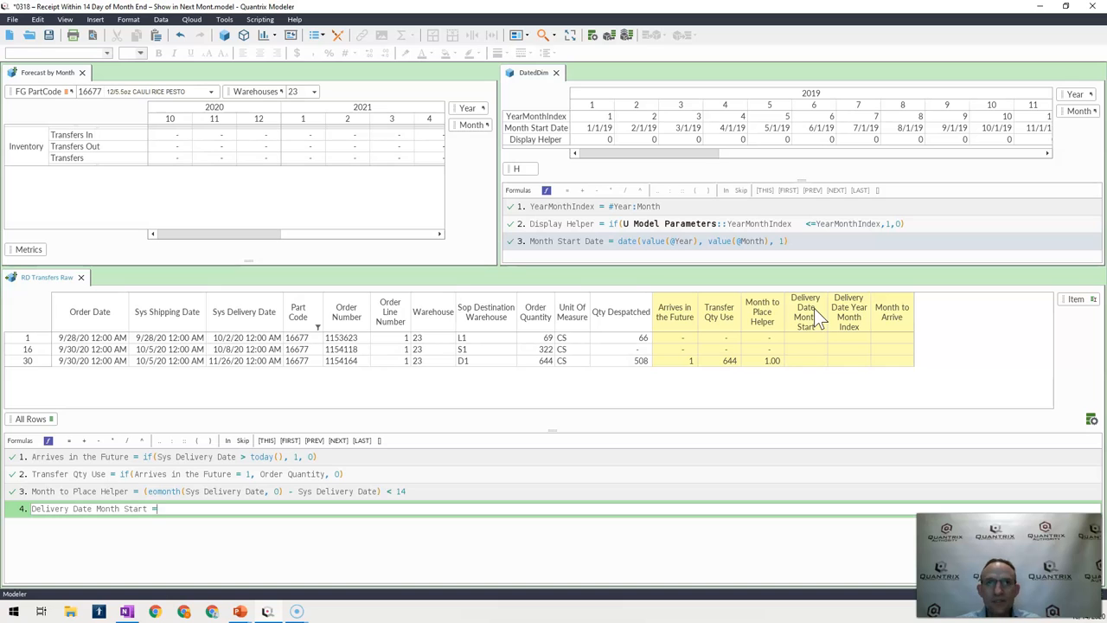
type("eomonth")
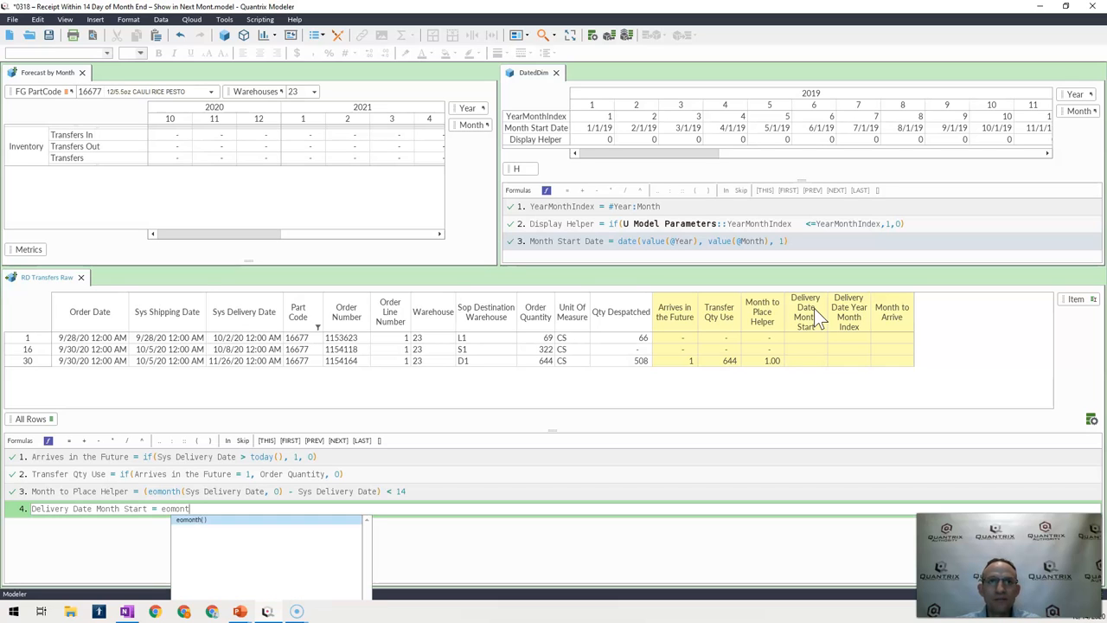
type("(")
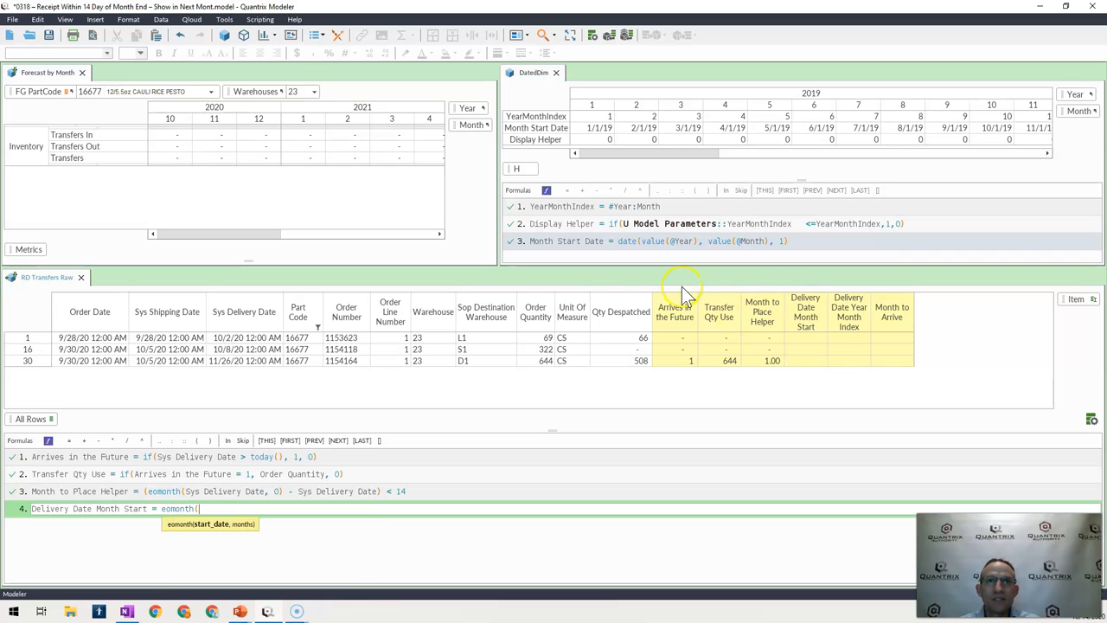
left_click(244, 312)
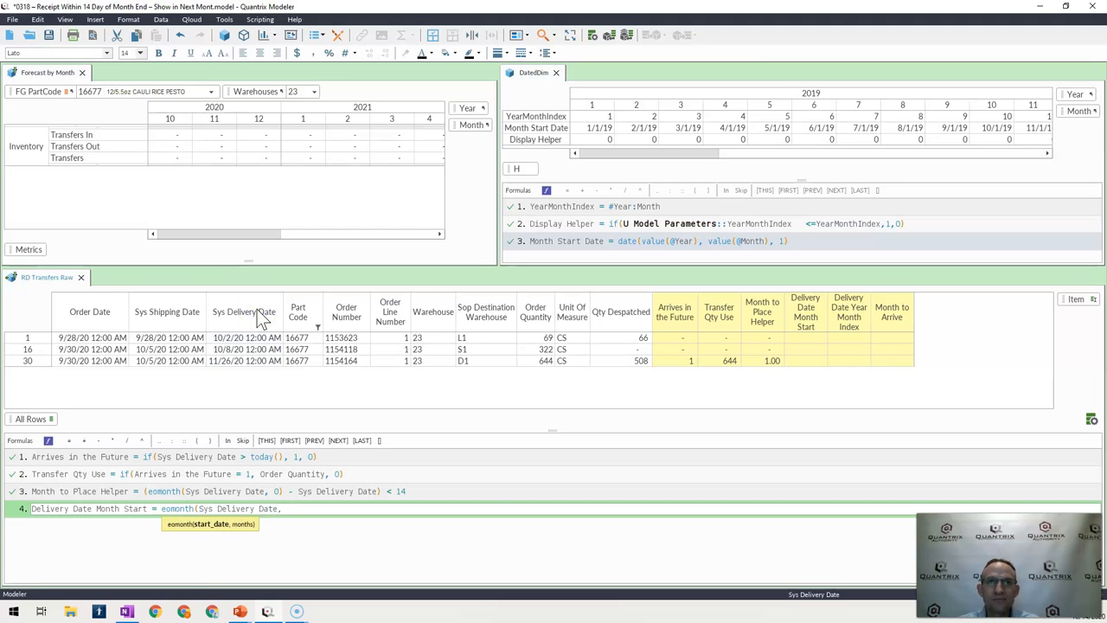
type(", -1) +1")
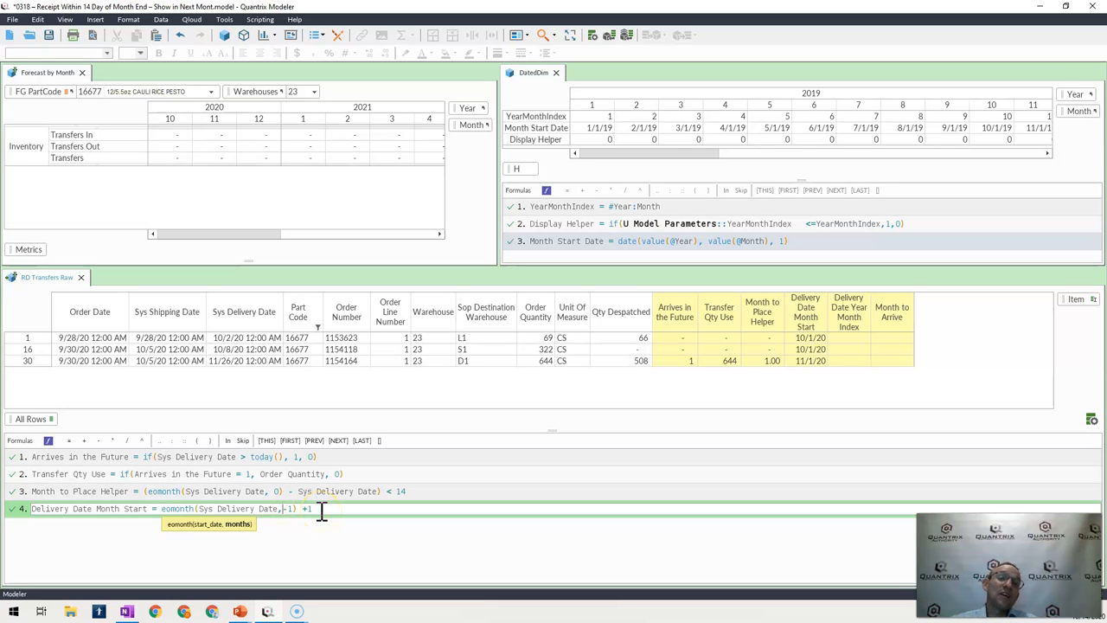
mouse_move(747, 398)
type(" if(Arrives in the Future")
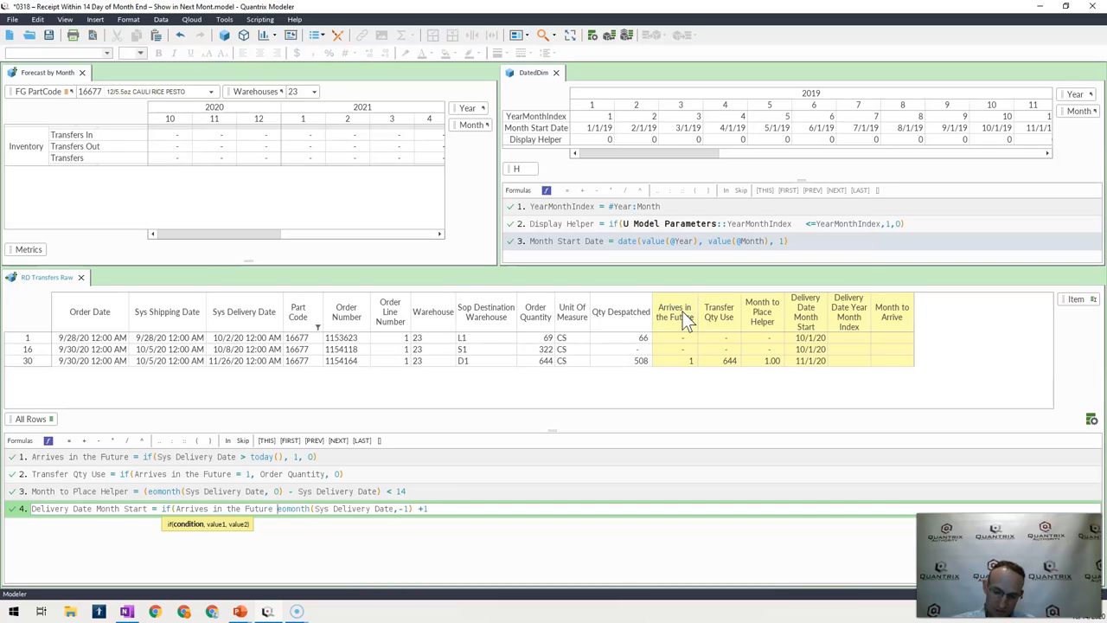
type("=0, \"\",")
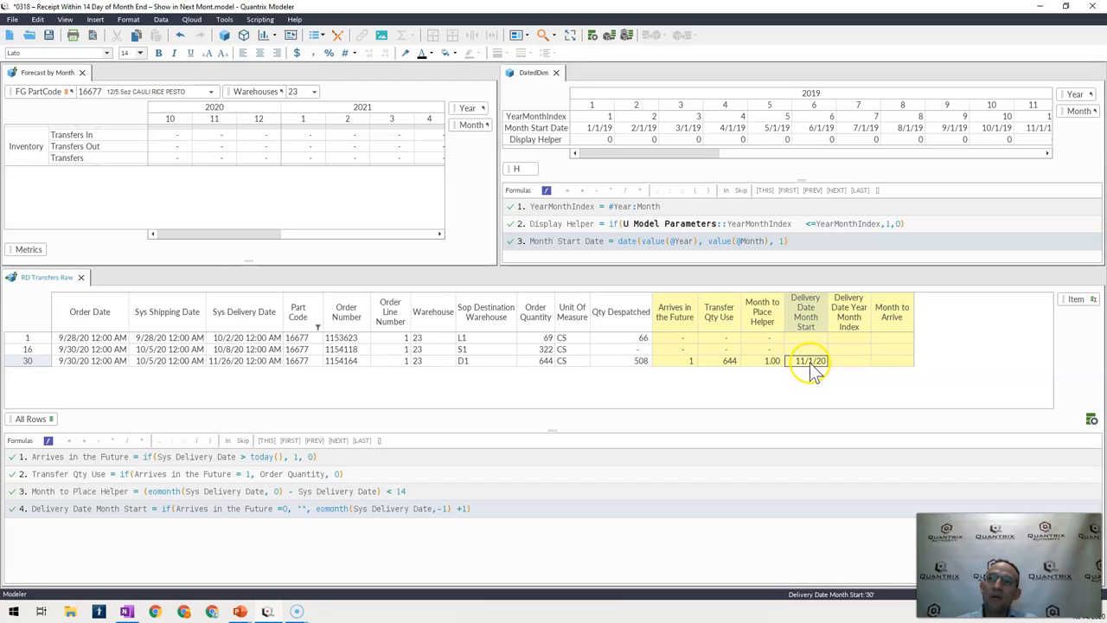
mouse_move(840, 366)
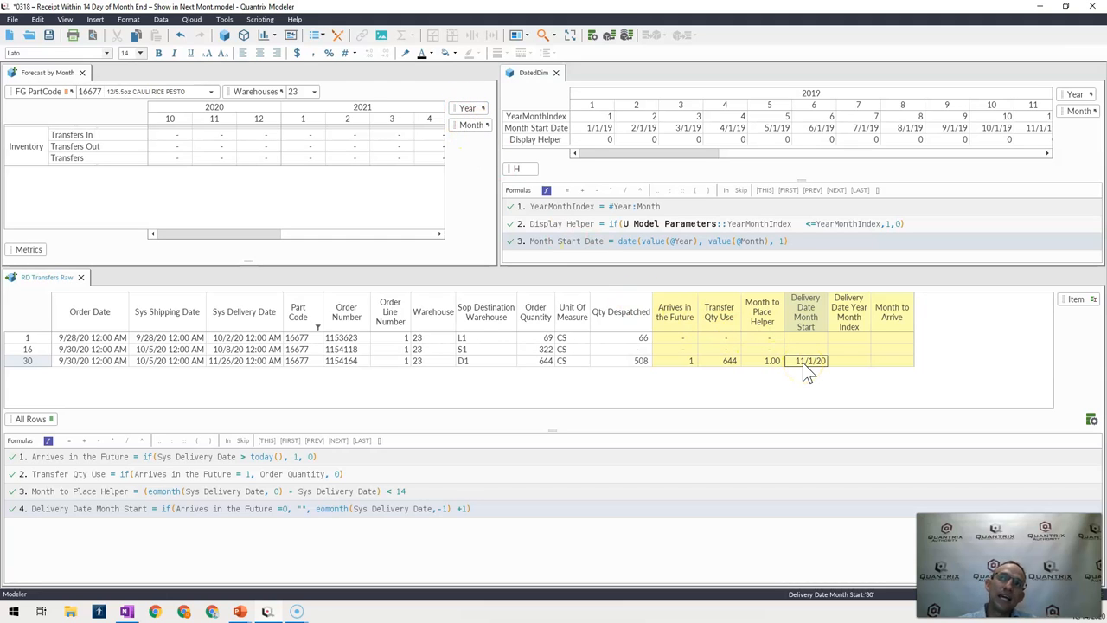
mouse_move(844, 314)
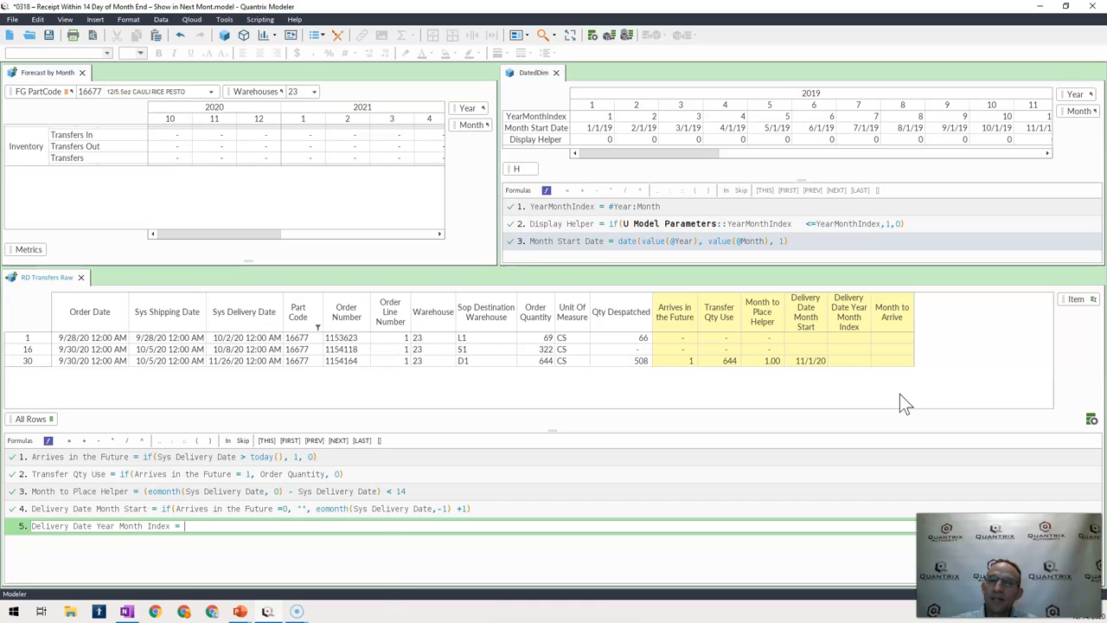
Enter Delivery Date Year Month Index as a select lookup of DatedDim::YearMonthIndex by Month Start Date, giving 23.
type("s")
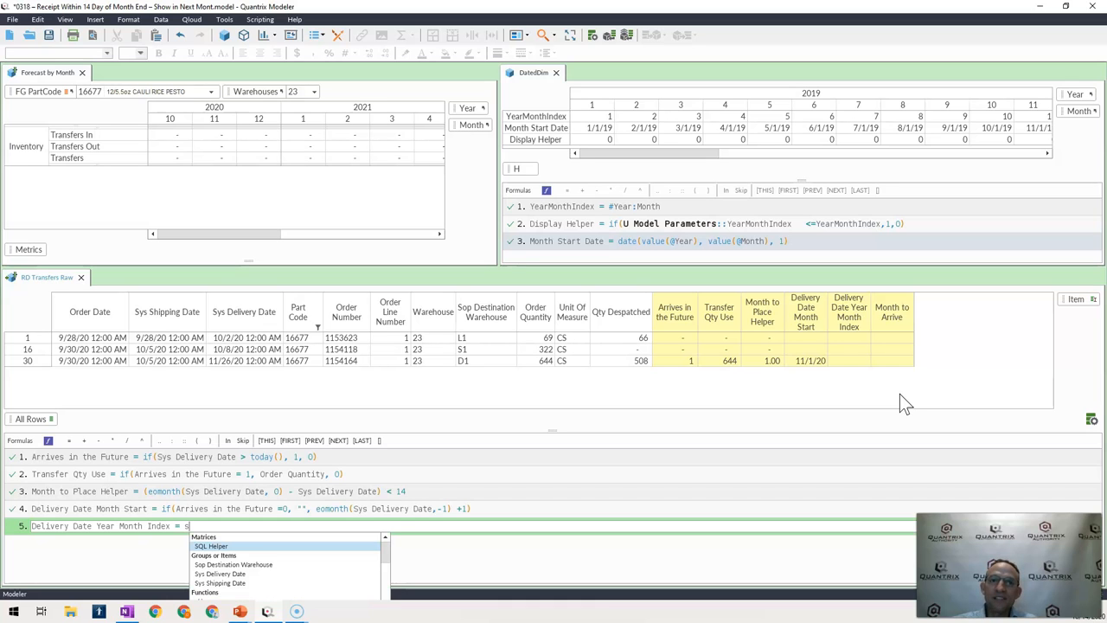
type("elect(DatedDim::YearMonthIndex,")
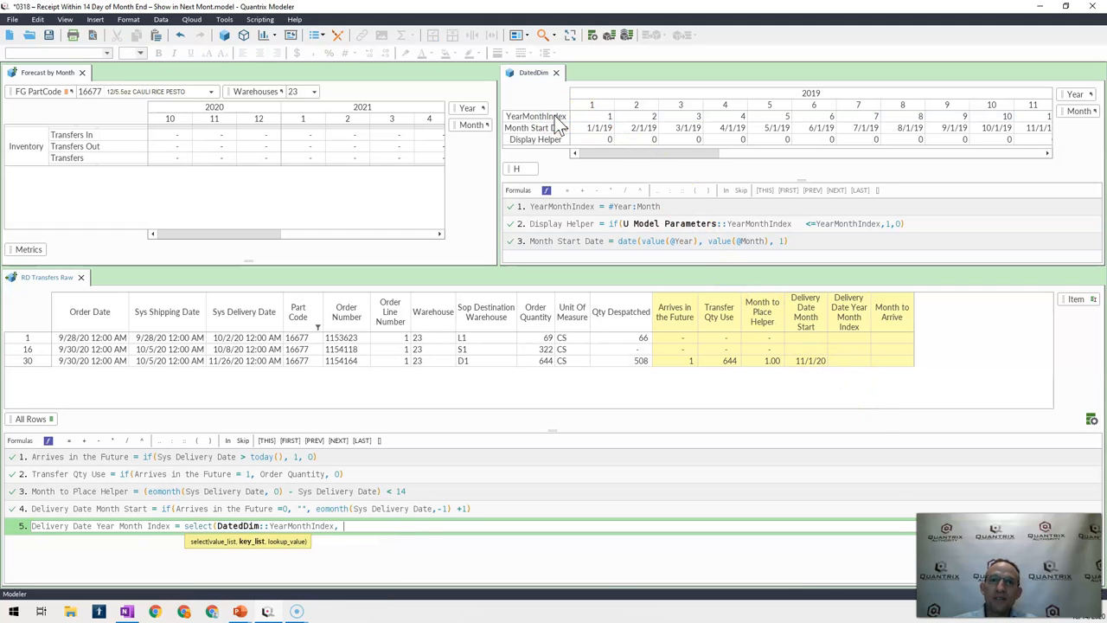
left_click(534, 128)
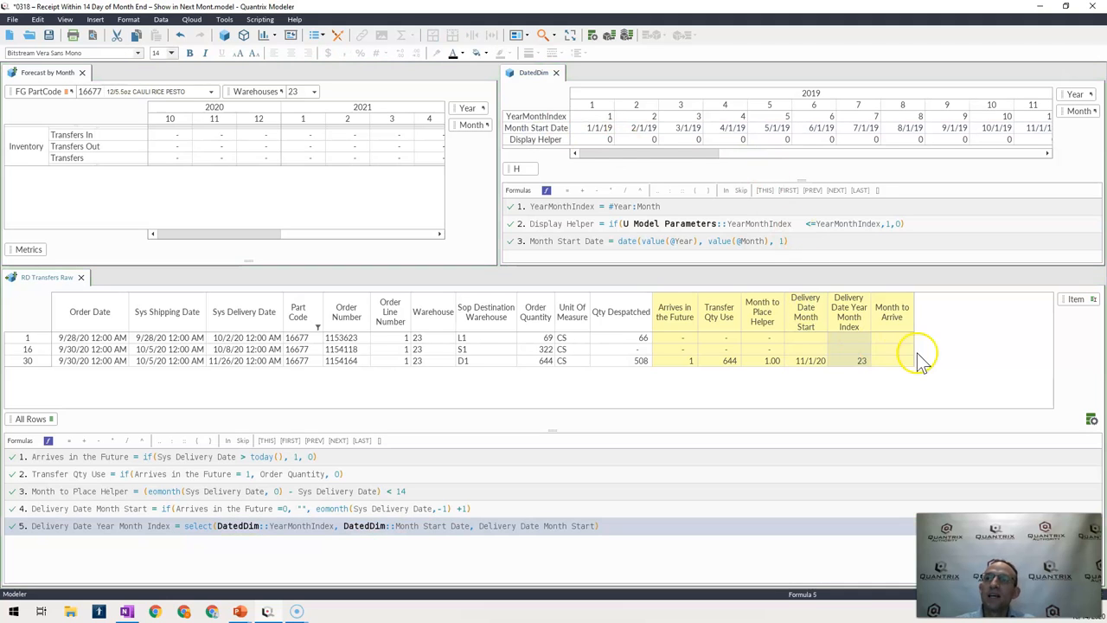
left_click(861, 362)
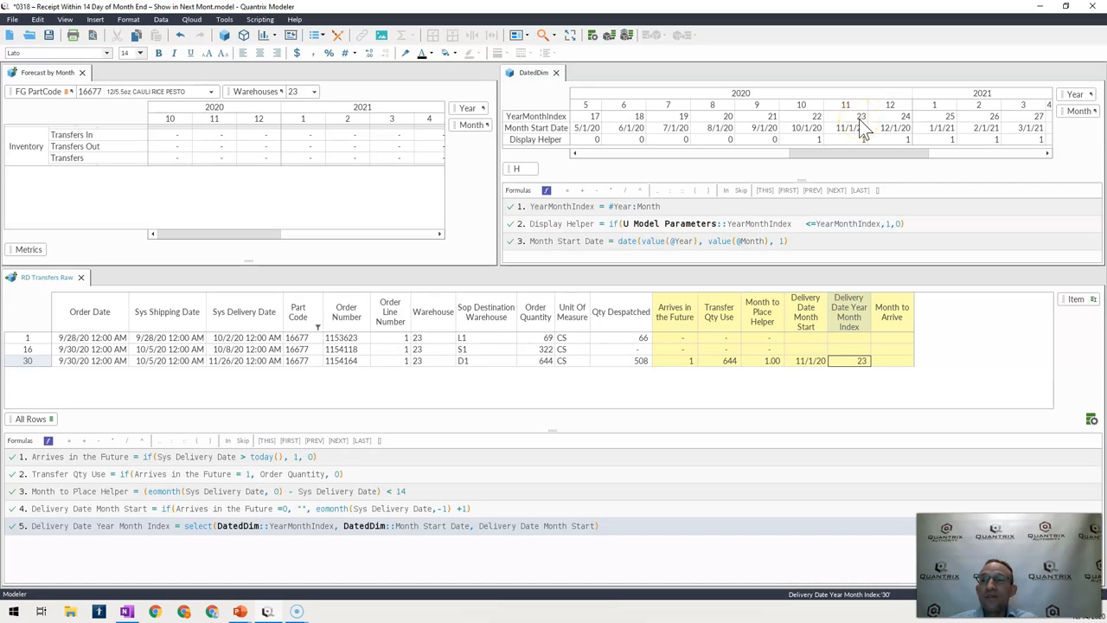
mouse_move(813, 191)
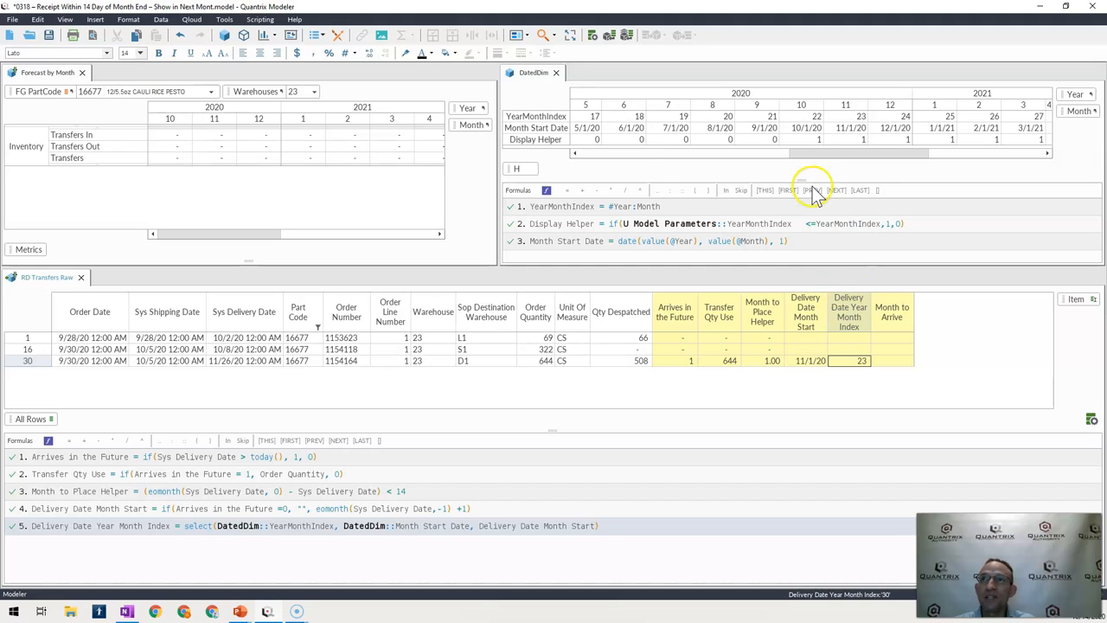
mouse_move(1052, 95)
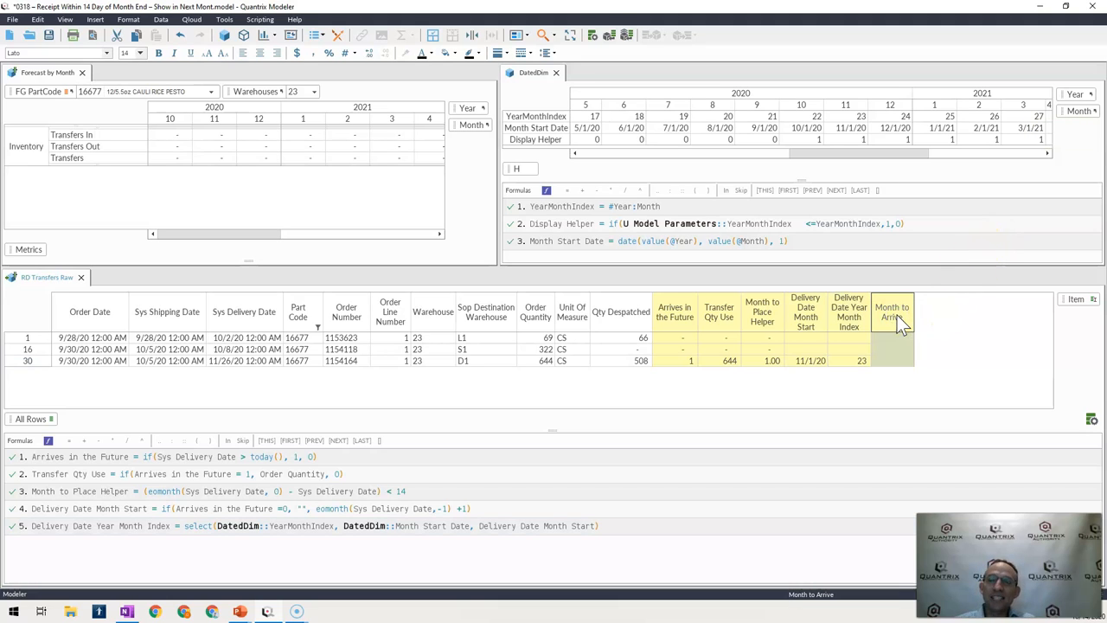
Enter Month to Arrive = Delivery Date Year Month Index + Month to Place Helper and confirm 24 is December 2020.
left_click(893, 311)
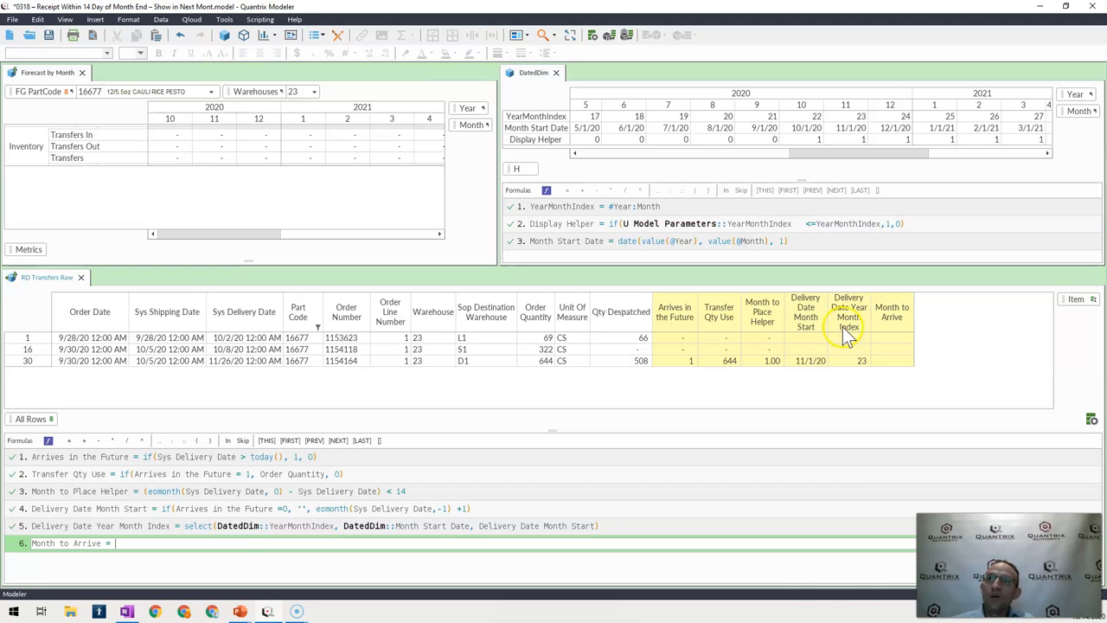
type("Delivery Date Year Month Index +")
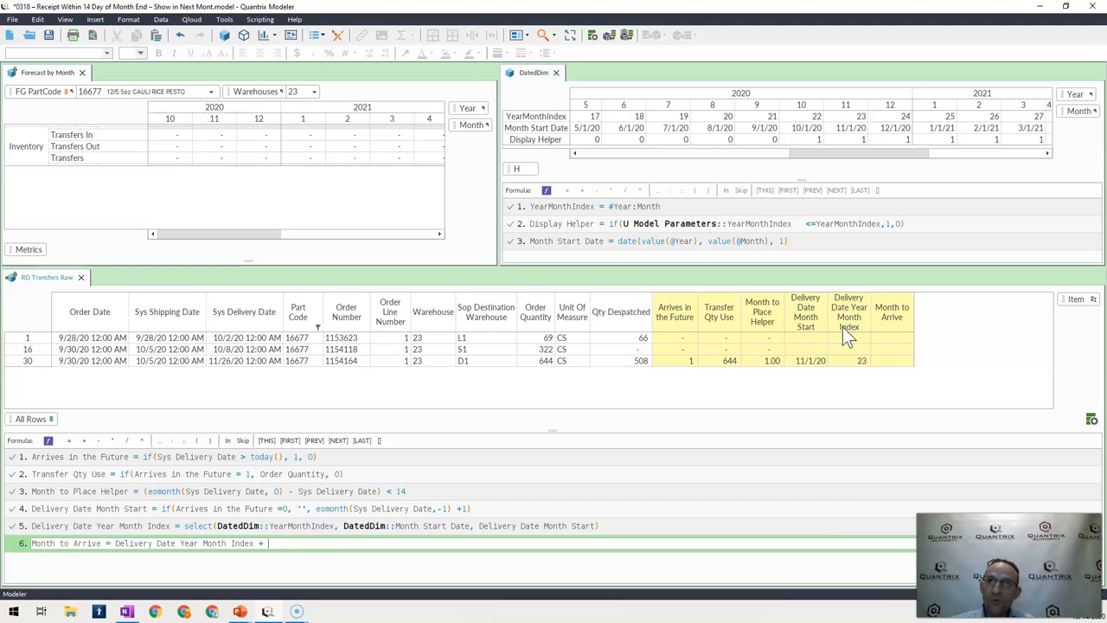
left_click(761, 312)
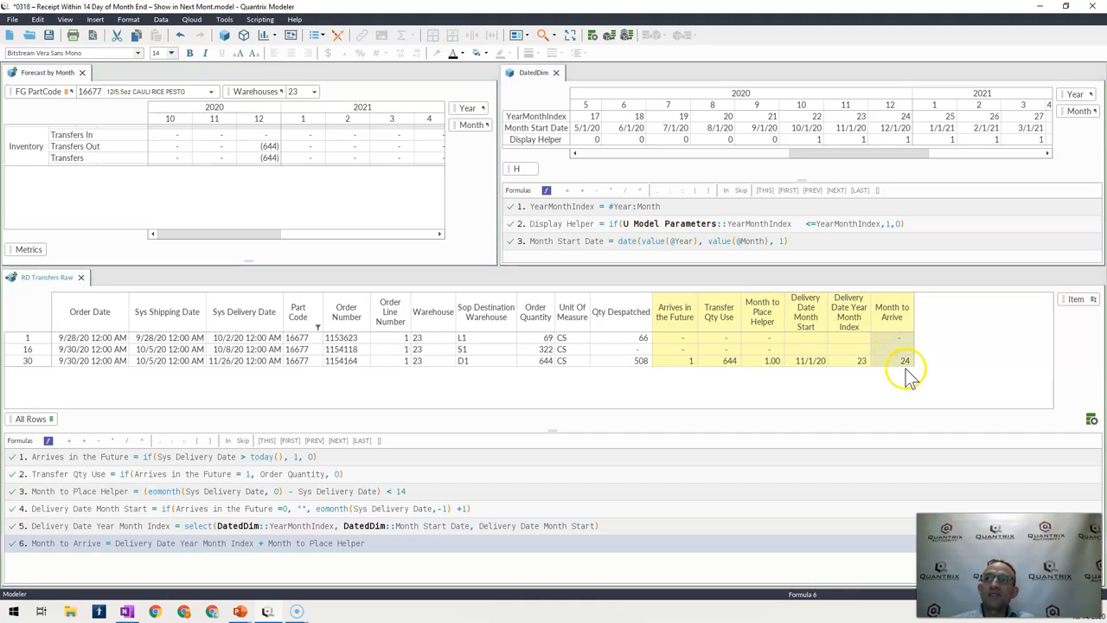
left_click(903, 362)
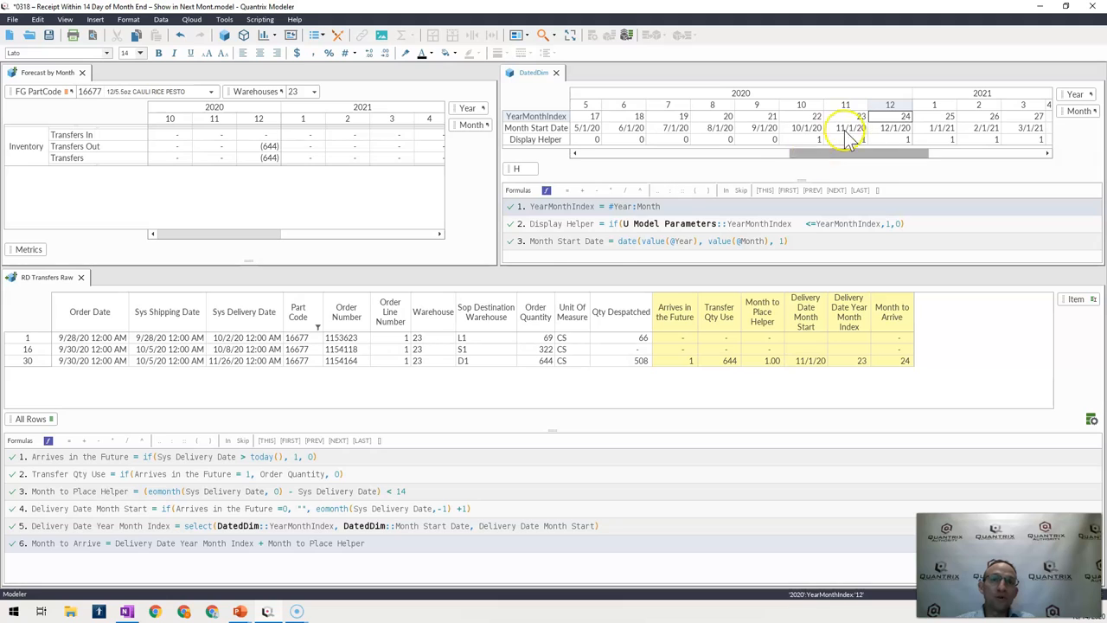
left_click(251, 362)
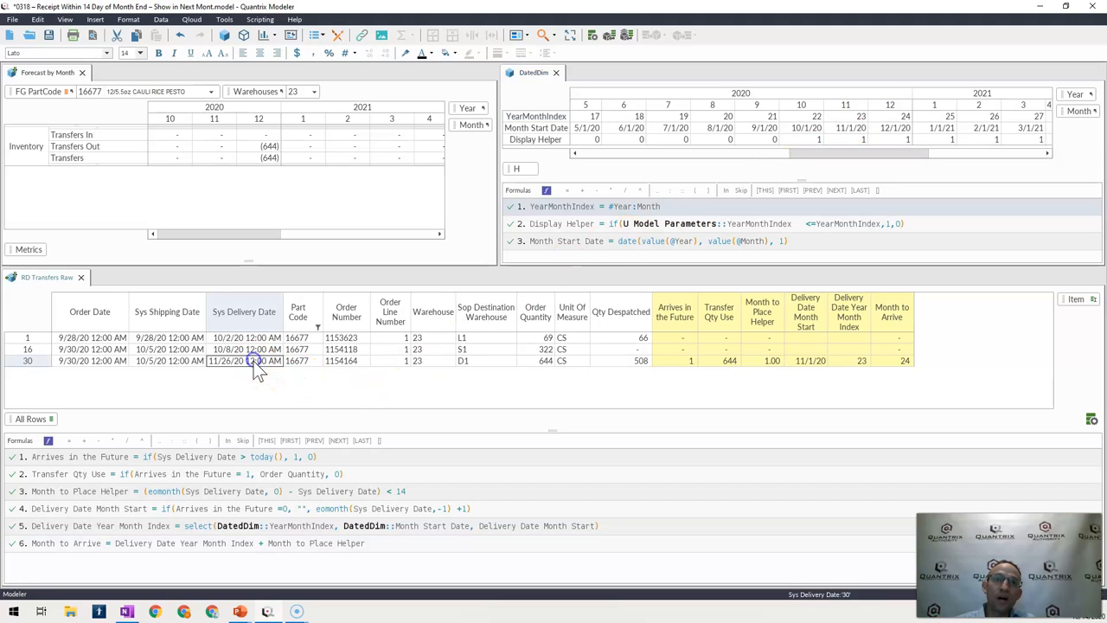
mouse_move(232, 373)
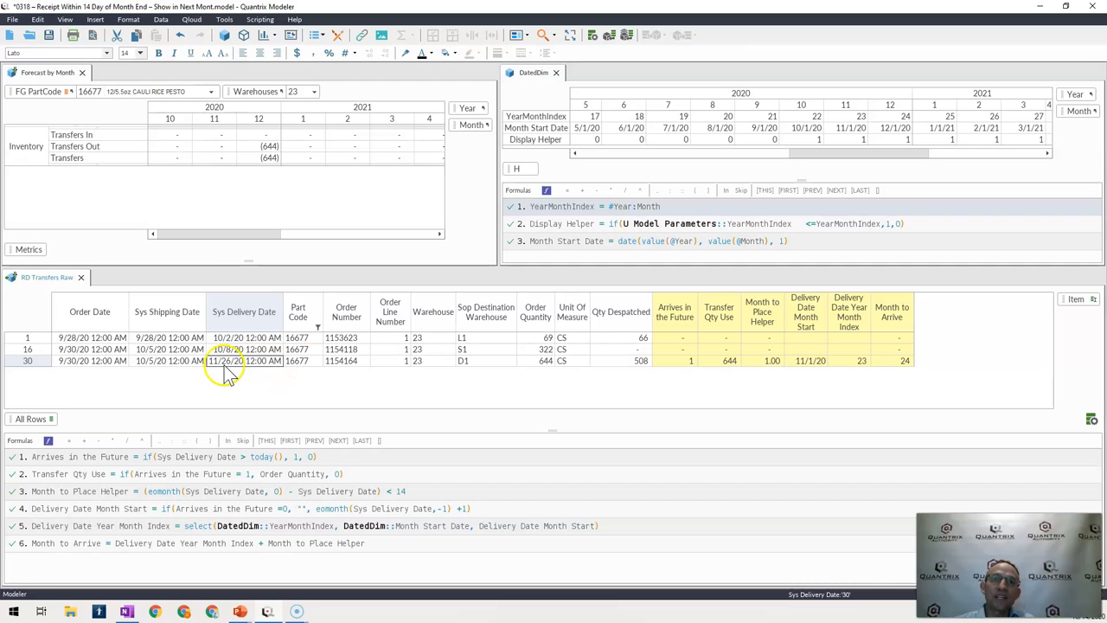
Change row 30's Sys Delivery Date to 11/16/2020 12:00 AM so Month to Arrive reads 23.
double_click(243, 362)
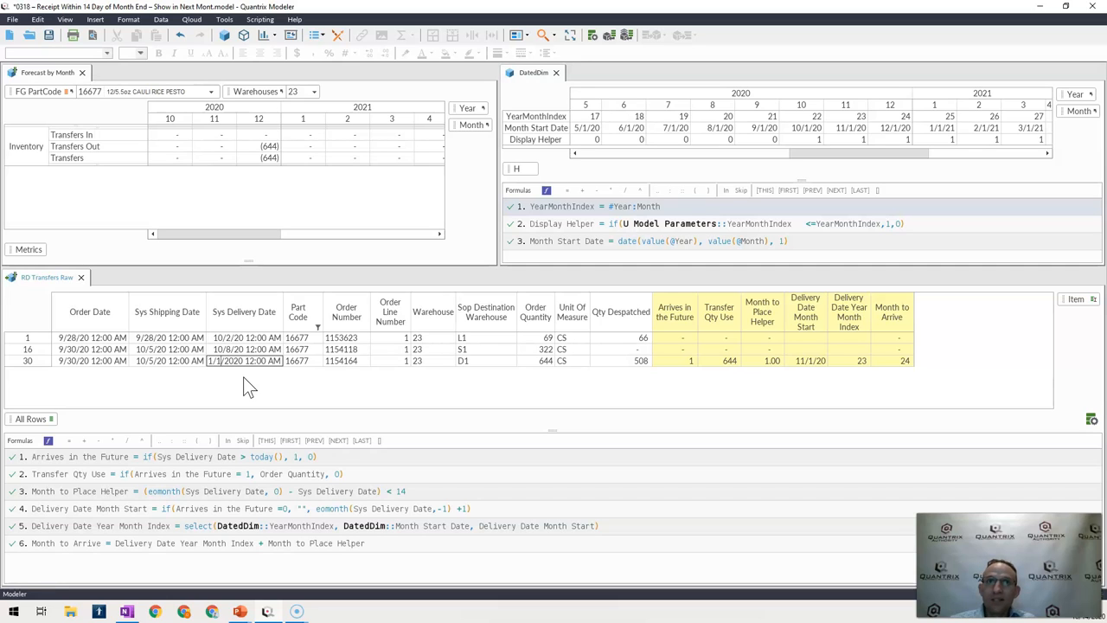
type("11/16/2020 12:00 AM")
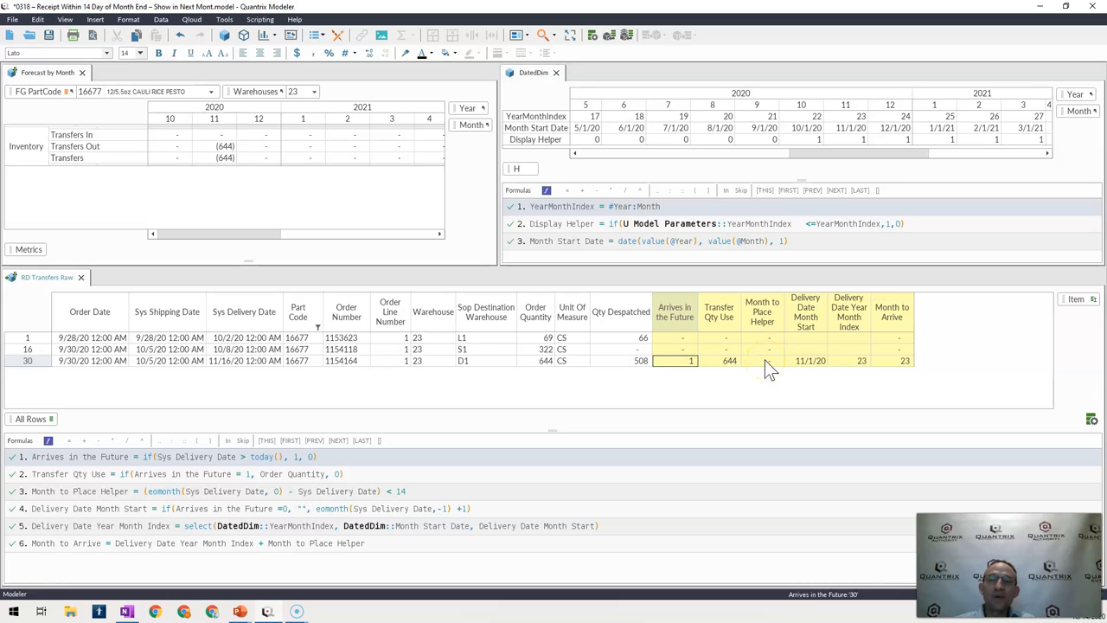
mouse_move(834, 363)
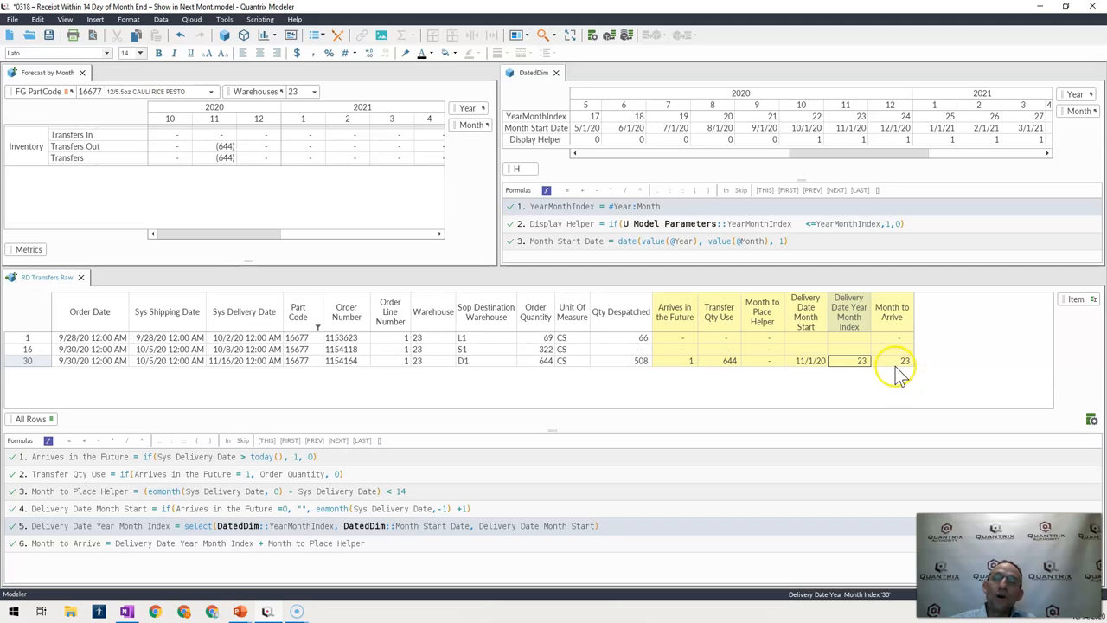
mouse_move(251, 235)
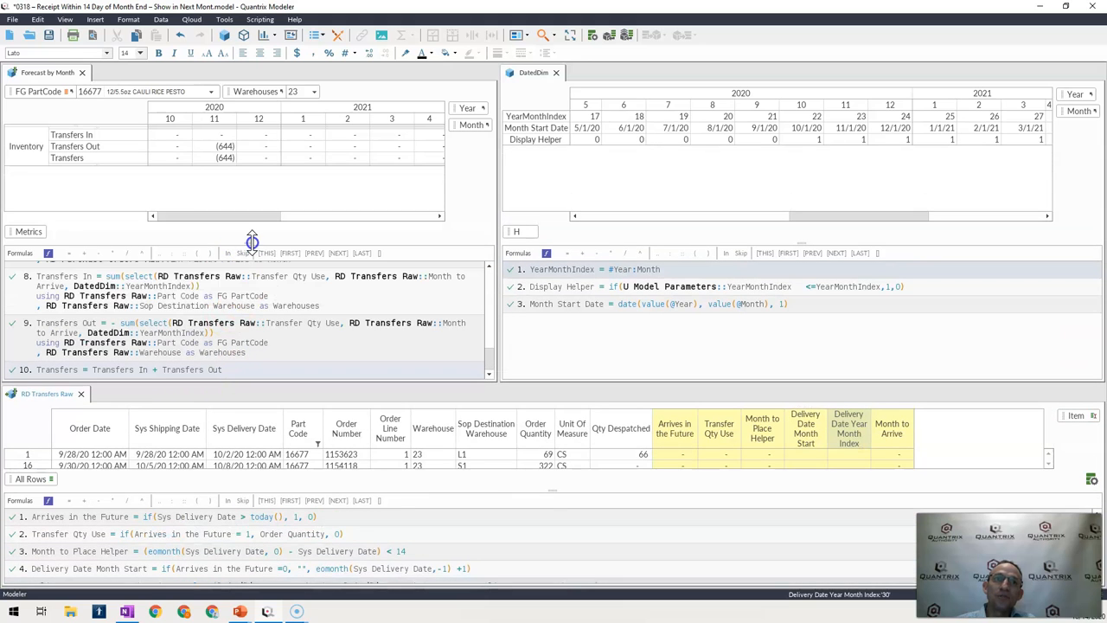
left_click(246, 305)
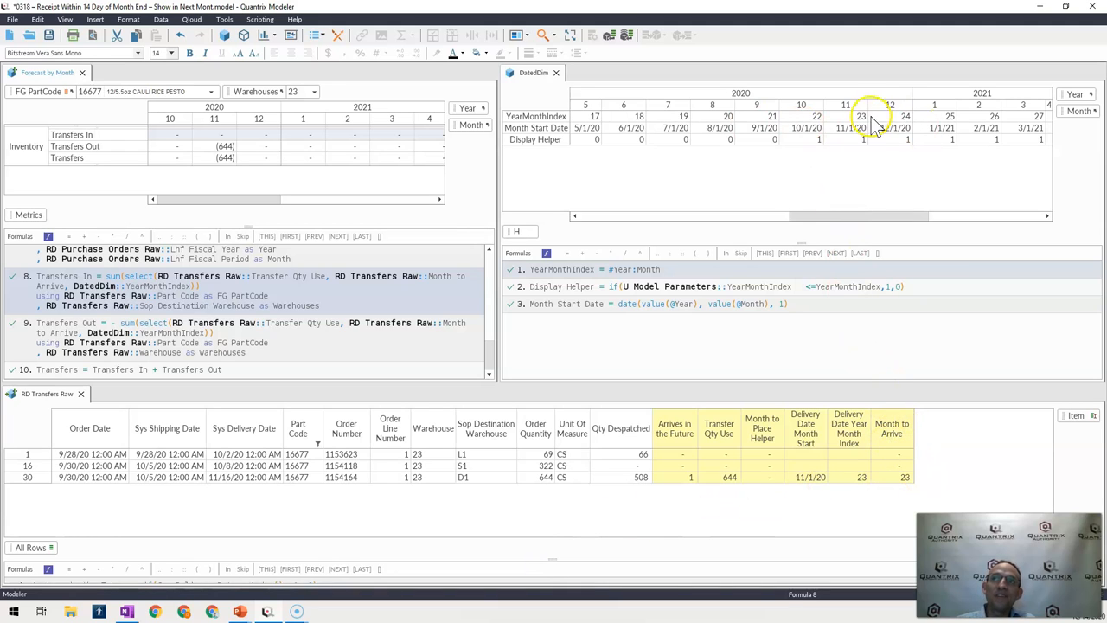
mouse_move(303, 137)
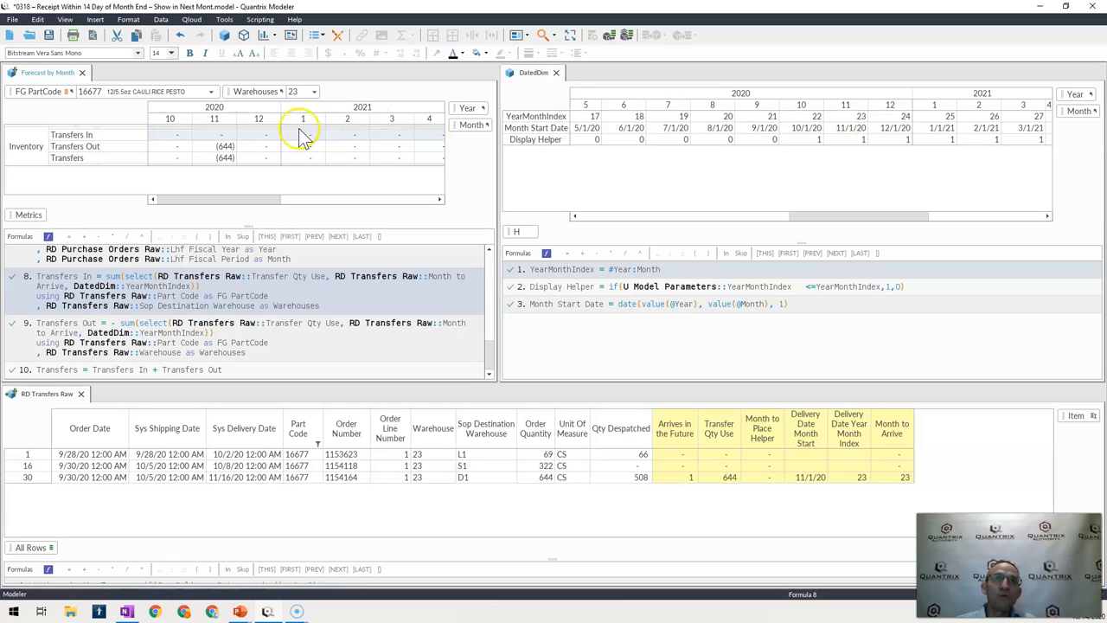
mouse_move(214, 147)
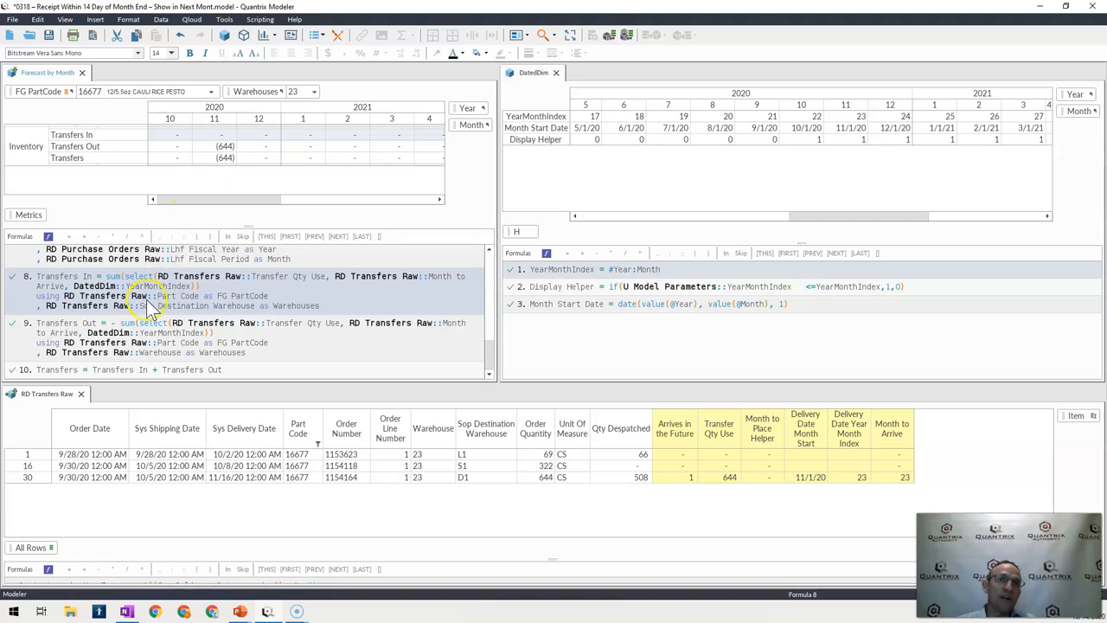
left_click(121, 332)
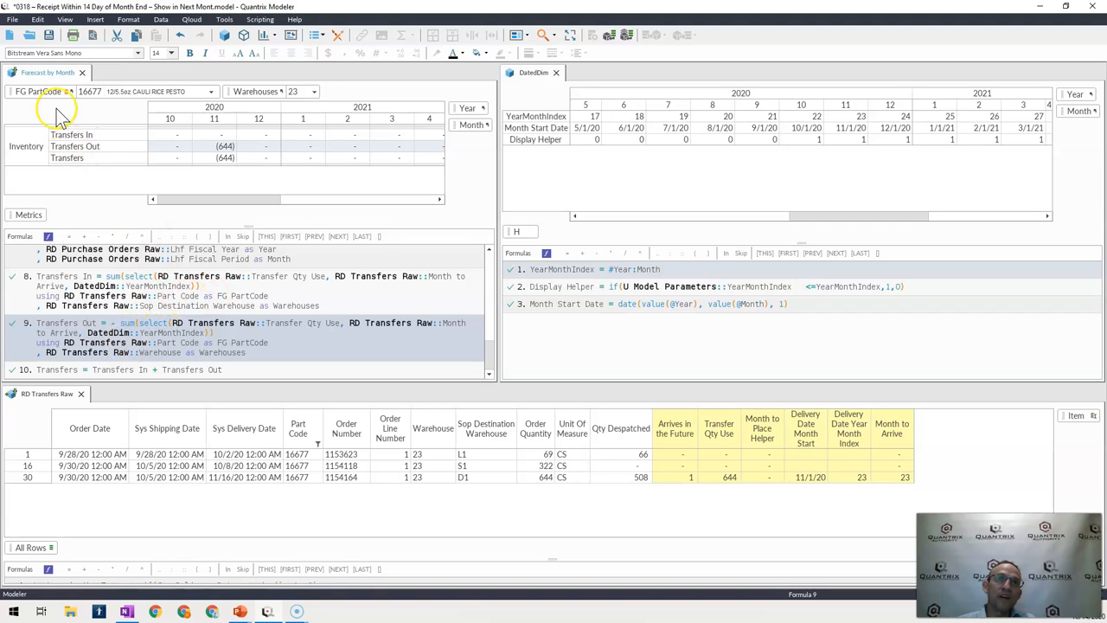
mouse_move(592, 417)
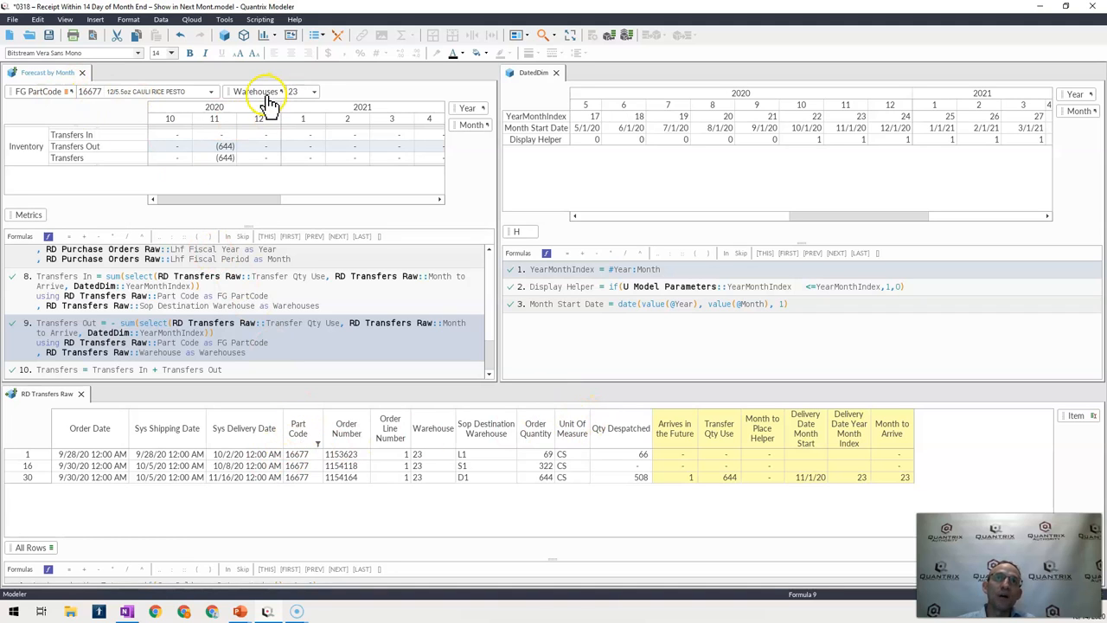
mouse_move(501, 433)
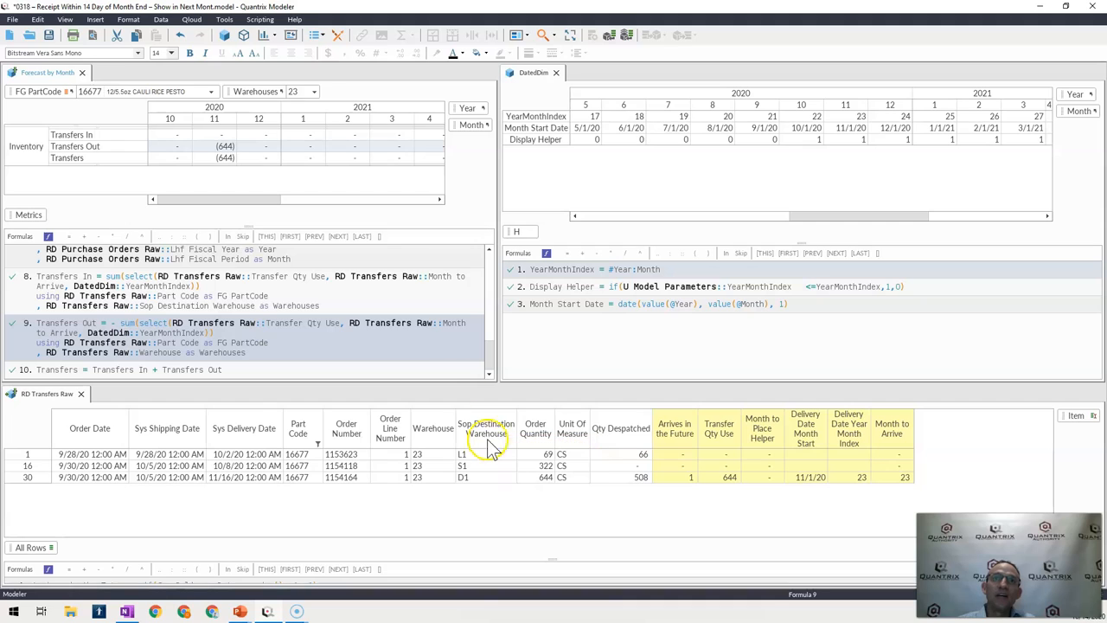
mouse_move(436, 449)
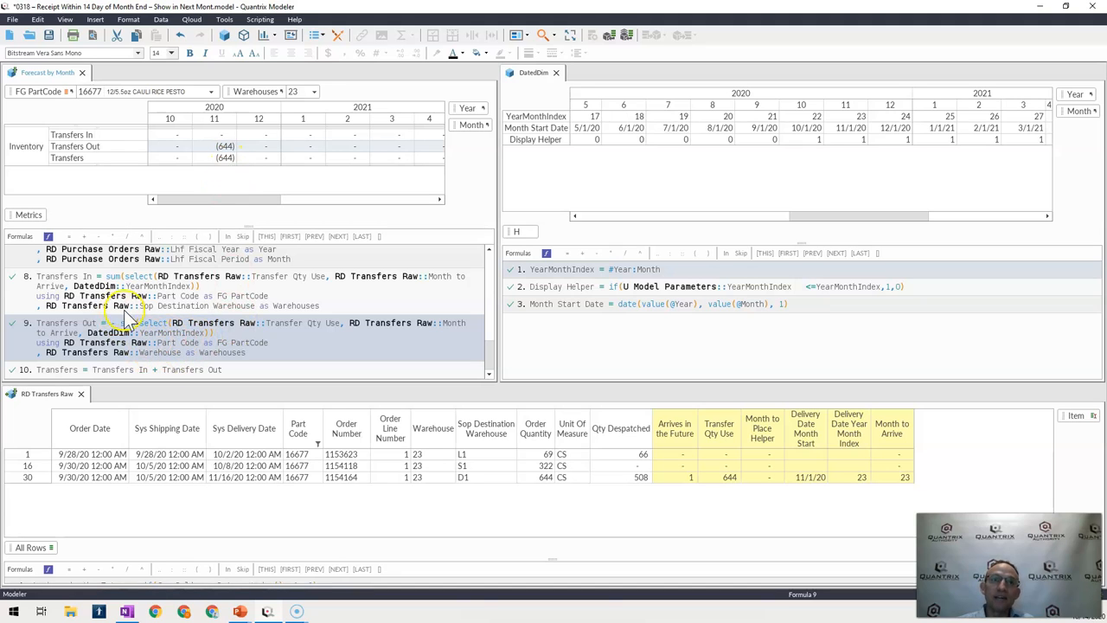
mouse_move(301, 298)
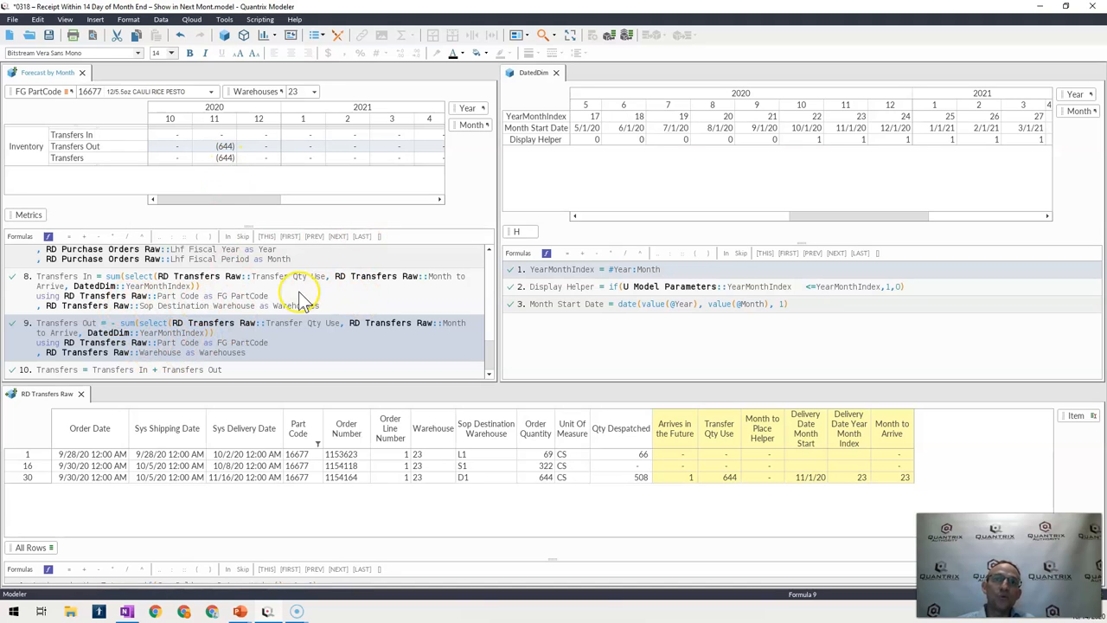
mouse_move(156, 297)
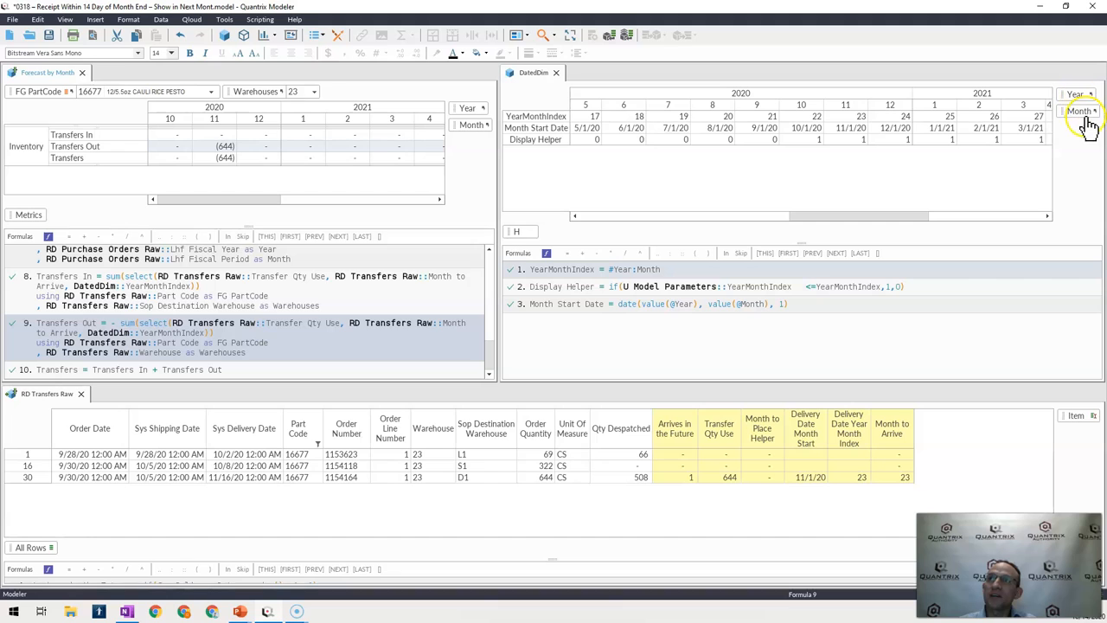
mouse_move(426, 460)
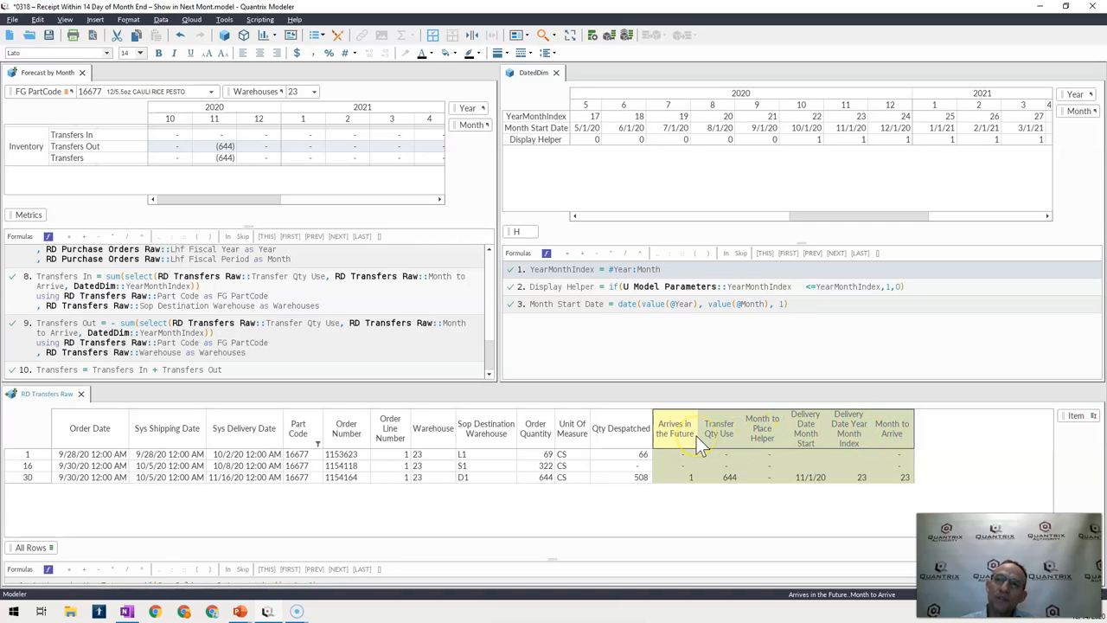
mouse_move(550, 389)
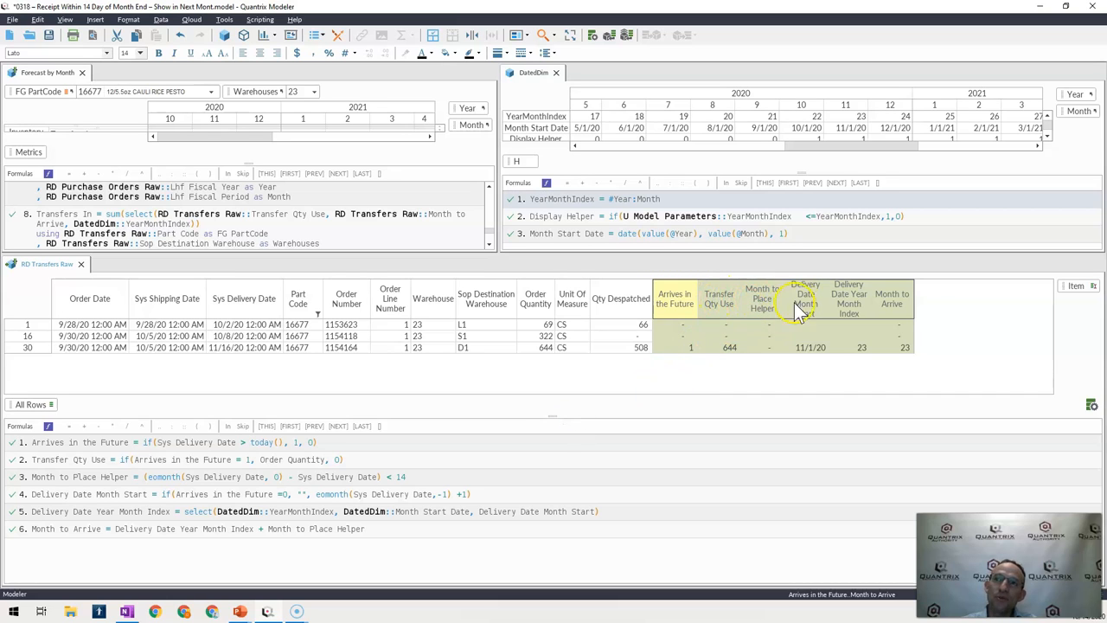
mouse_move(900, 311)
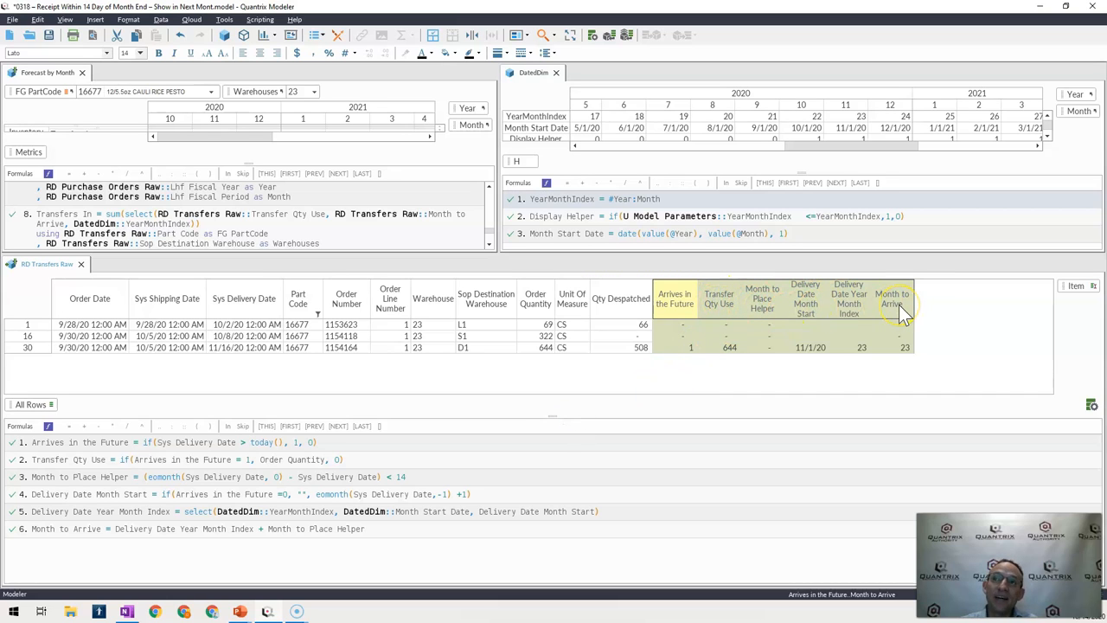
mouse_move(495, 267)
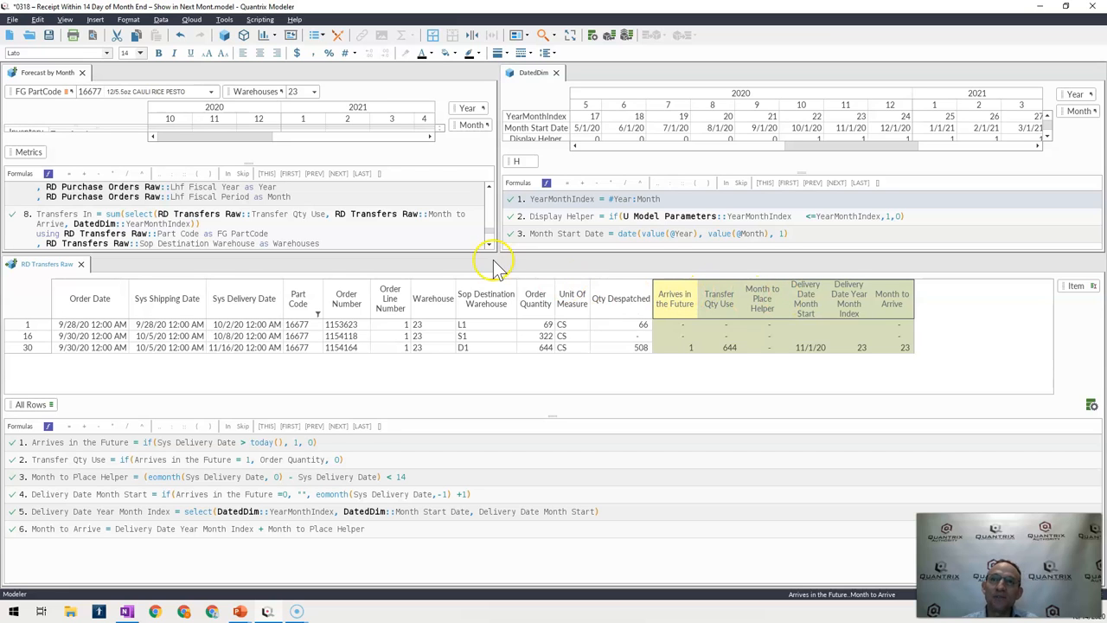